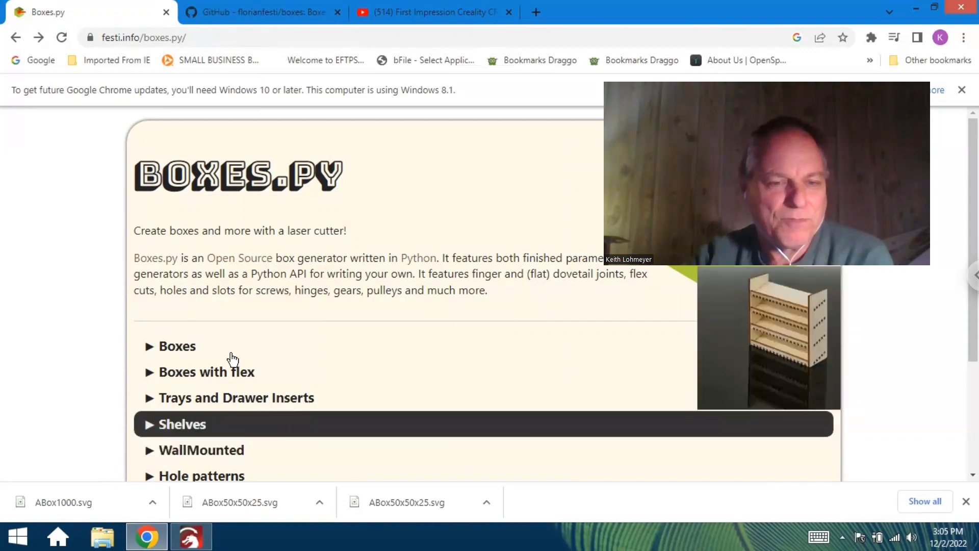
Scroll through the expanded Boxes category to review generators such as ABox
scroll("down", 3)
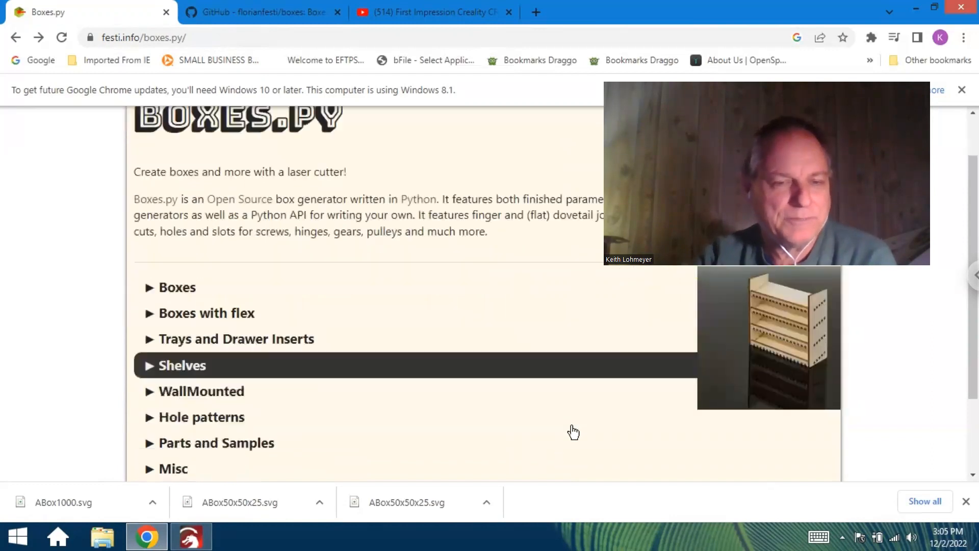
scroll("down", 3)
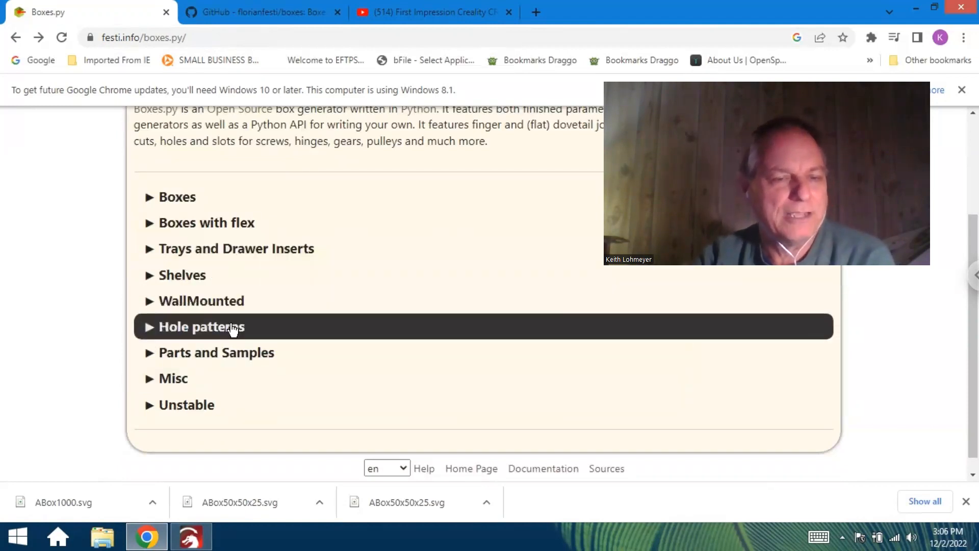
mouse_move(391, 334)
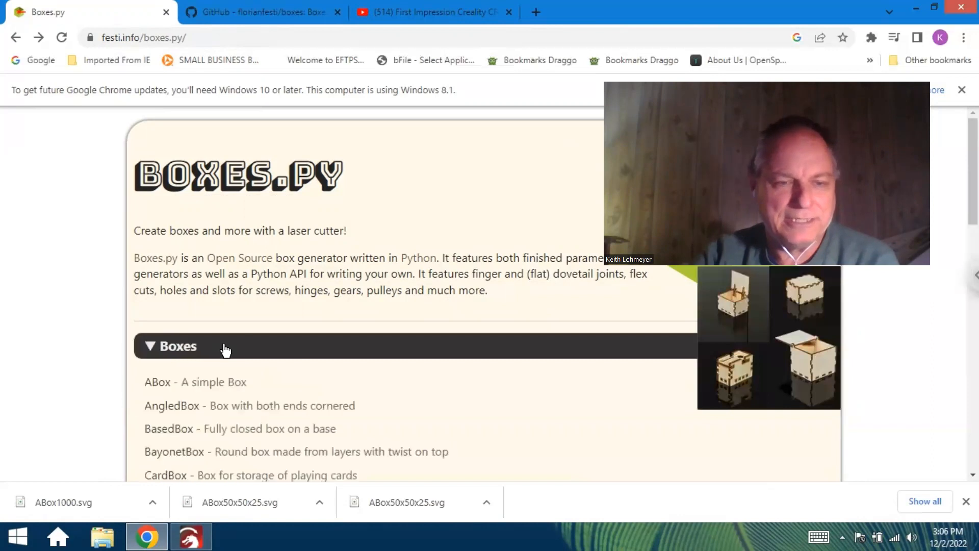
scroll("down", 3)
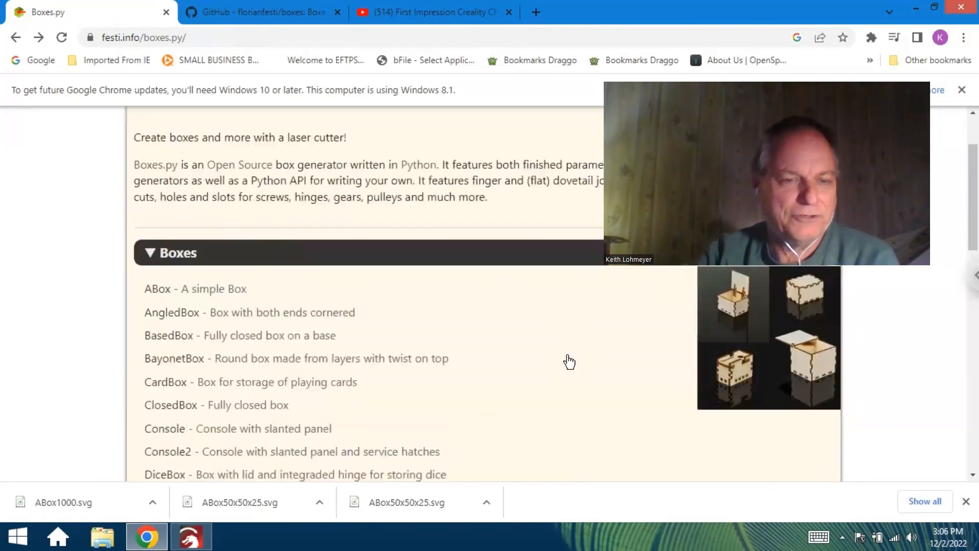
scroll("down", 3)
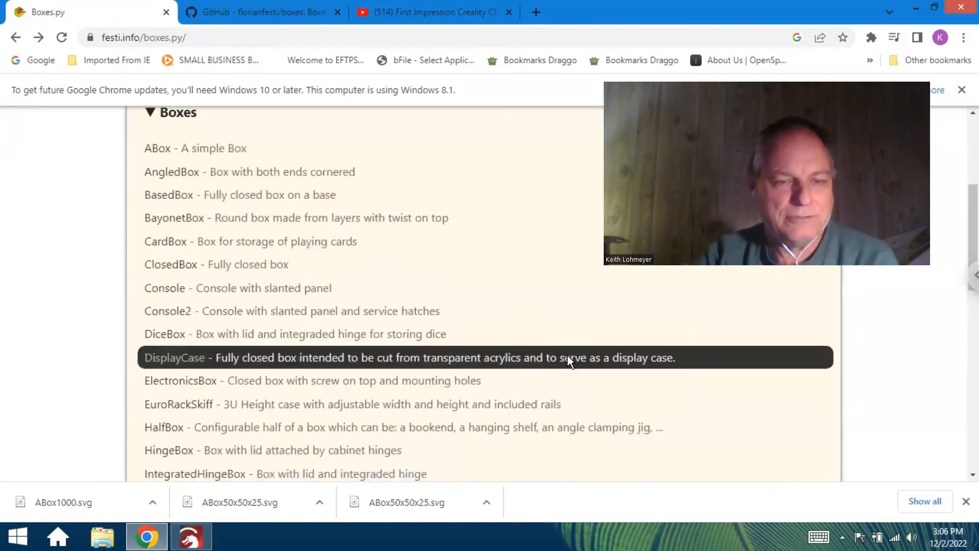
scroll("down", 3)
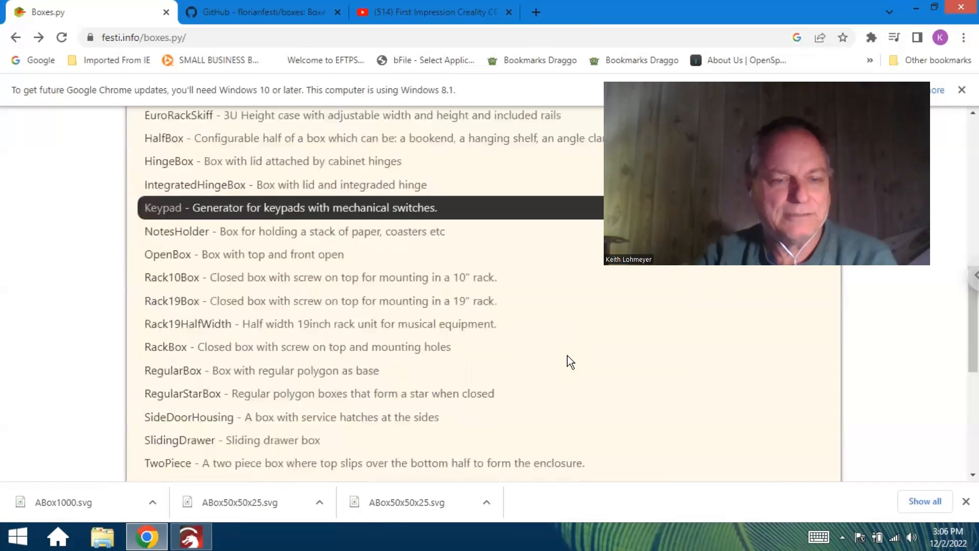
scroll("up", 3)
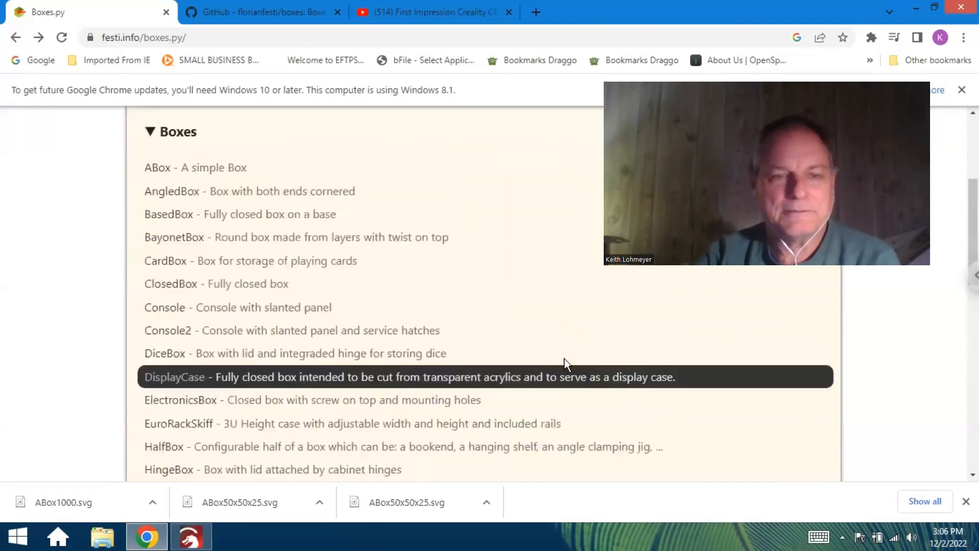
scroll("up", 3)
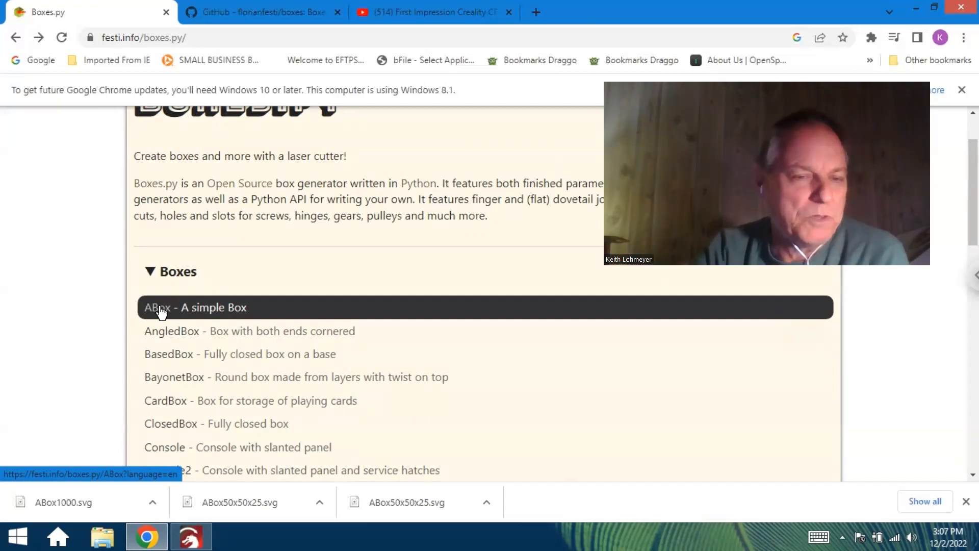
Load the ABox generator page showing 100 mm dimensions, 3.0 mm thickness and SVG format
left_click(157, 307)
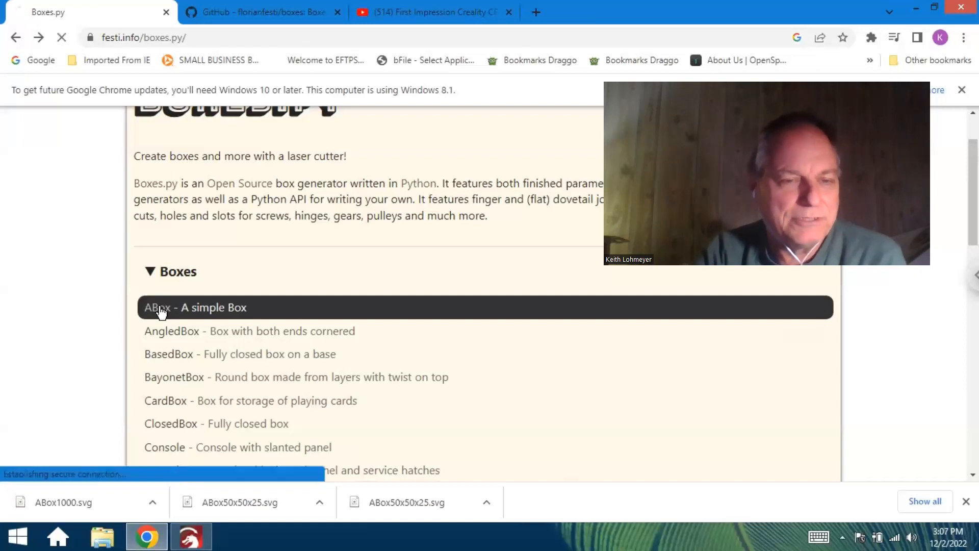
left_click(157, 307)
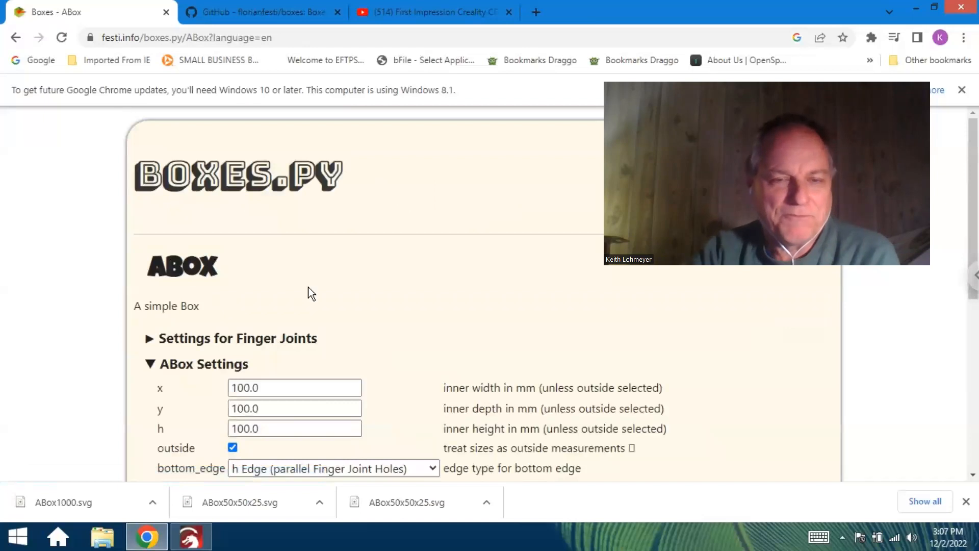
mouse_move(436, 274)
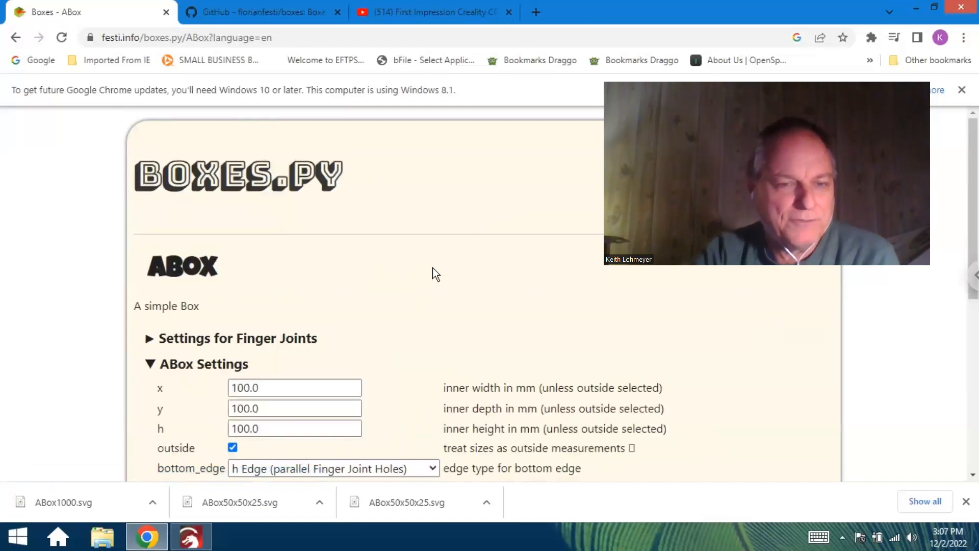
mouse_move(344, 321)
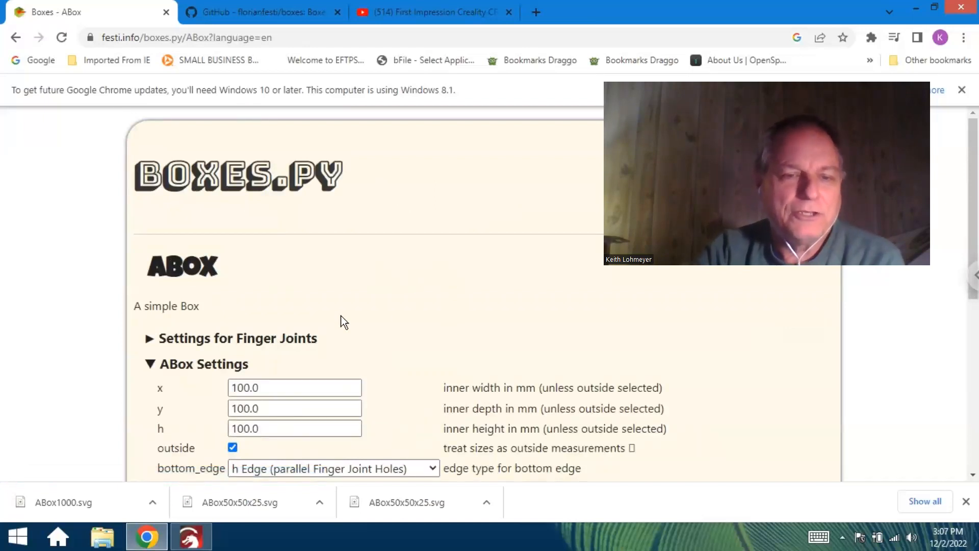
mouse_move(376, 283)
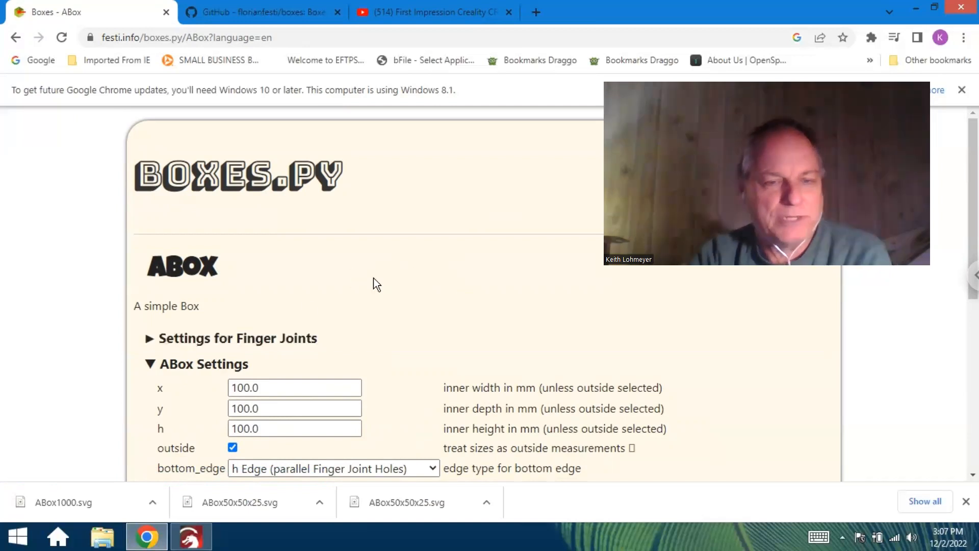
scroll("down", 3)
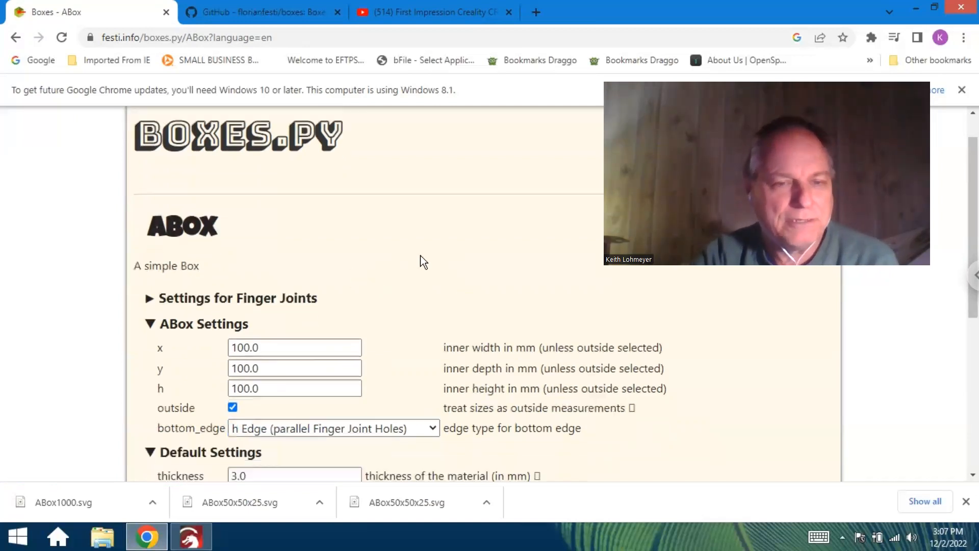
scroll("down", 3)
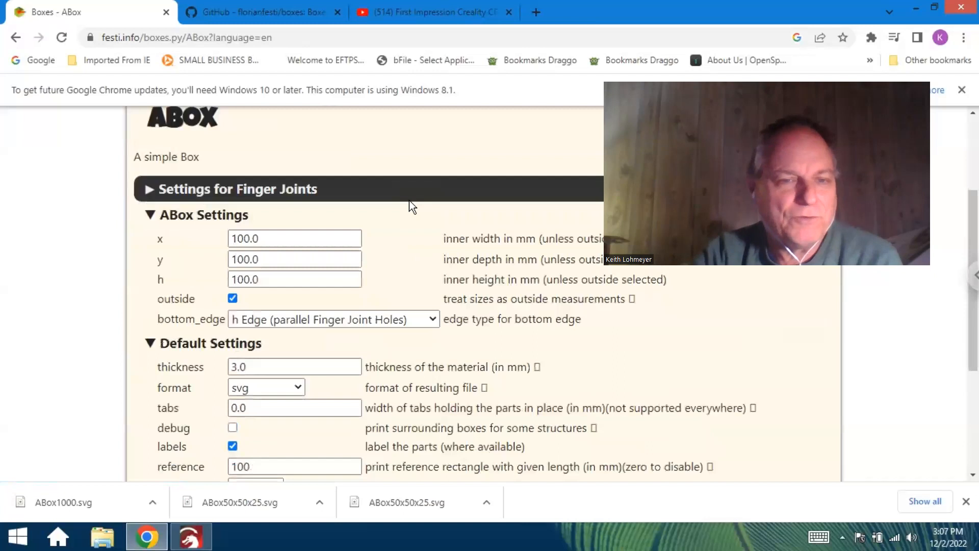
mouse_move(219, 262)
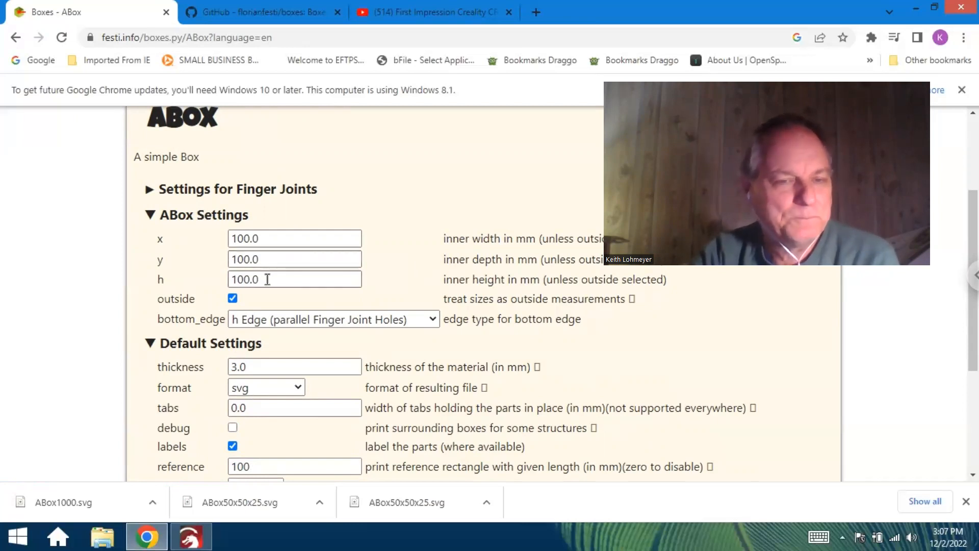
Replace the box height h with 100 and reveal the Default Settings below
triple_click(294, 279)
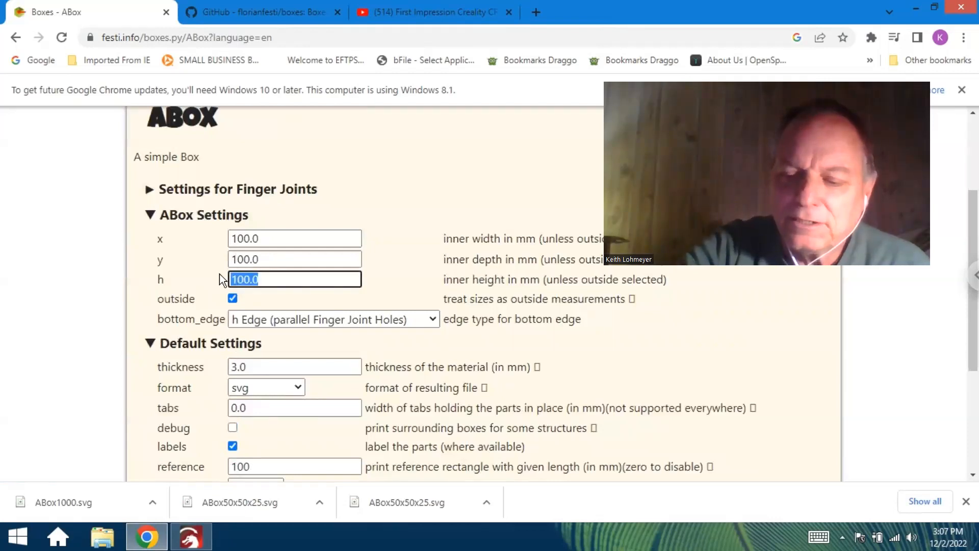
type("10")
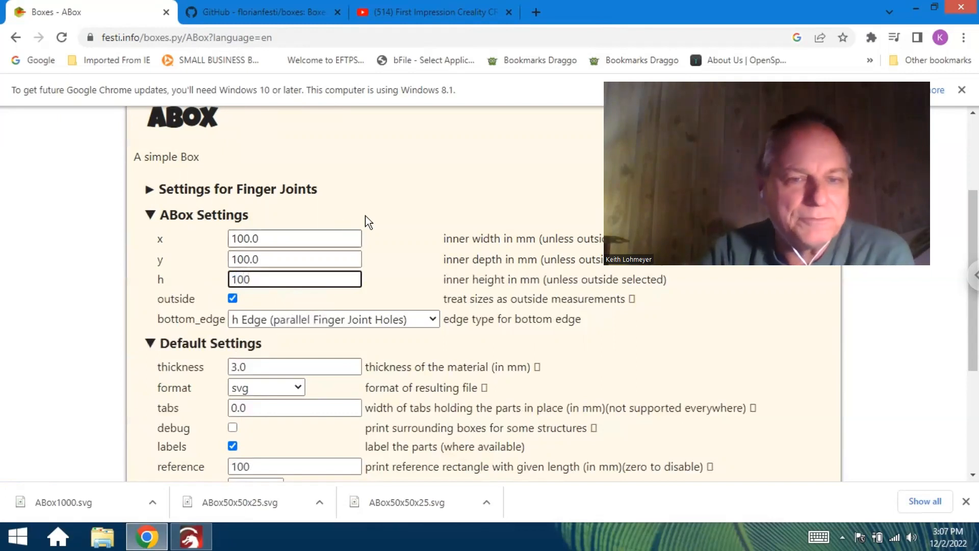
mouse_move(417, 269)
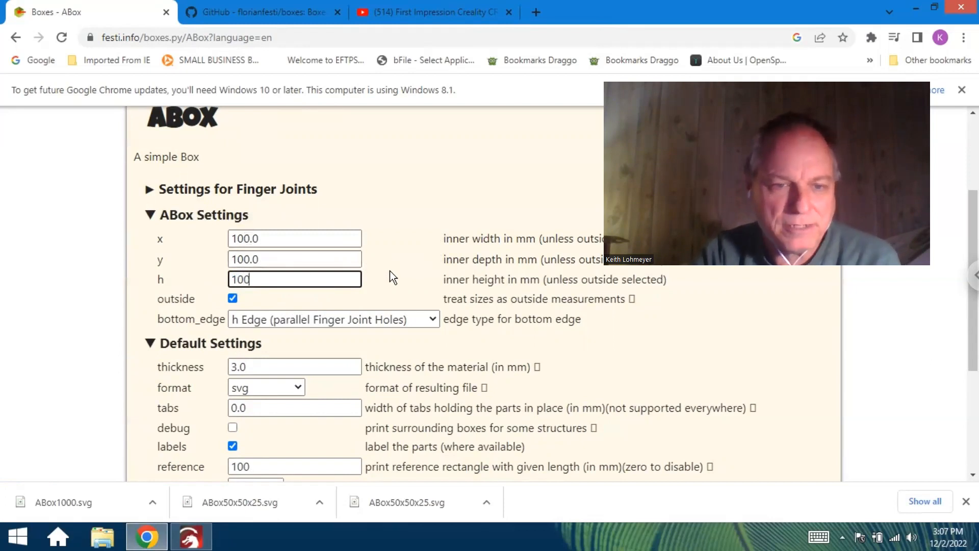
scroll("down", 3)
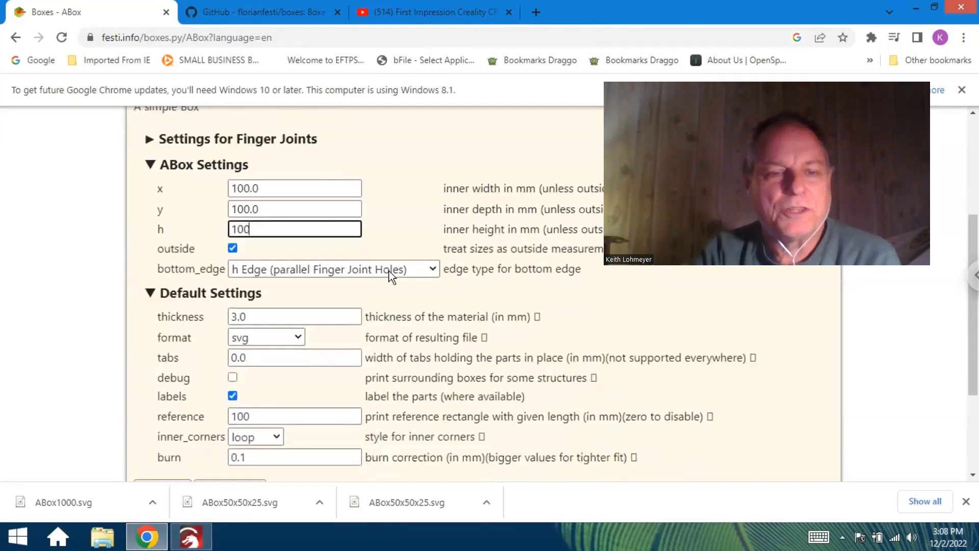
scroll("down", 3)
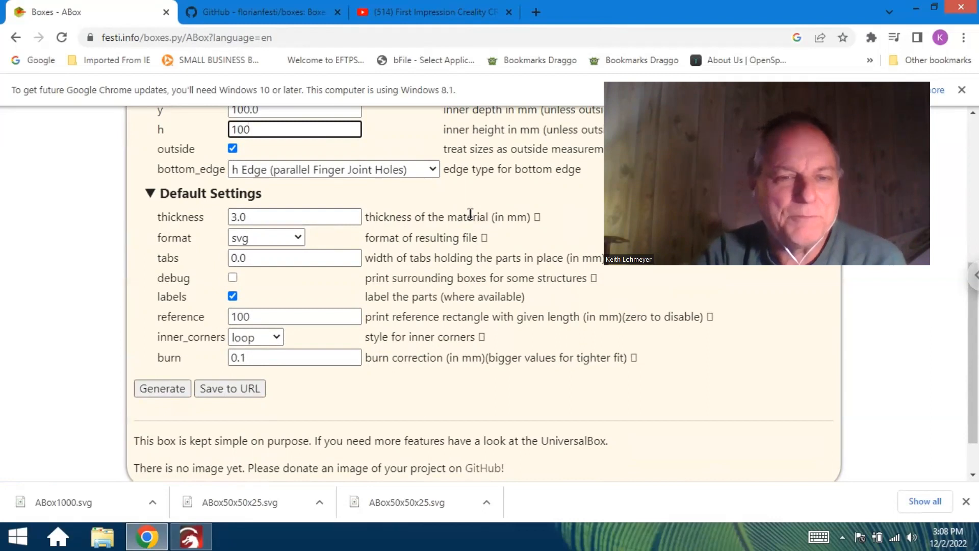
mouse_move(453, 216)
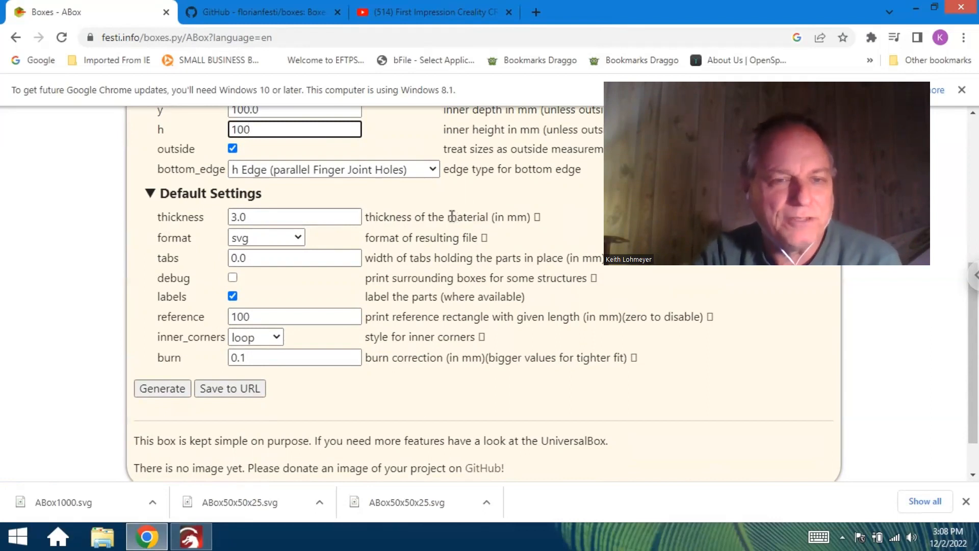
Change the material thickness from 3.0 to 3.3 mm, leaving the format on svg
left_click(294, 216)
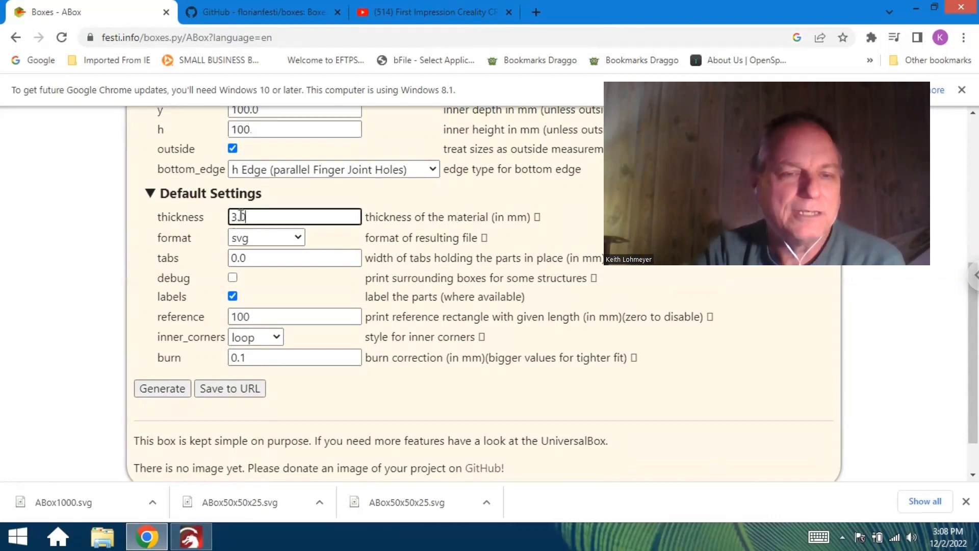
triple_click(294, 216)
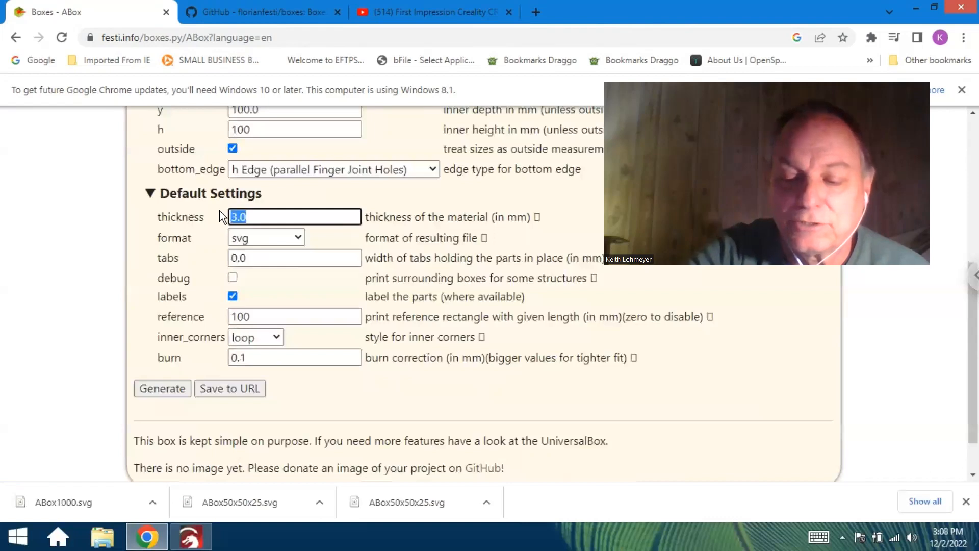
type("3.3")
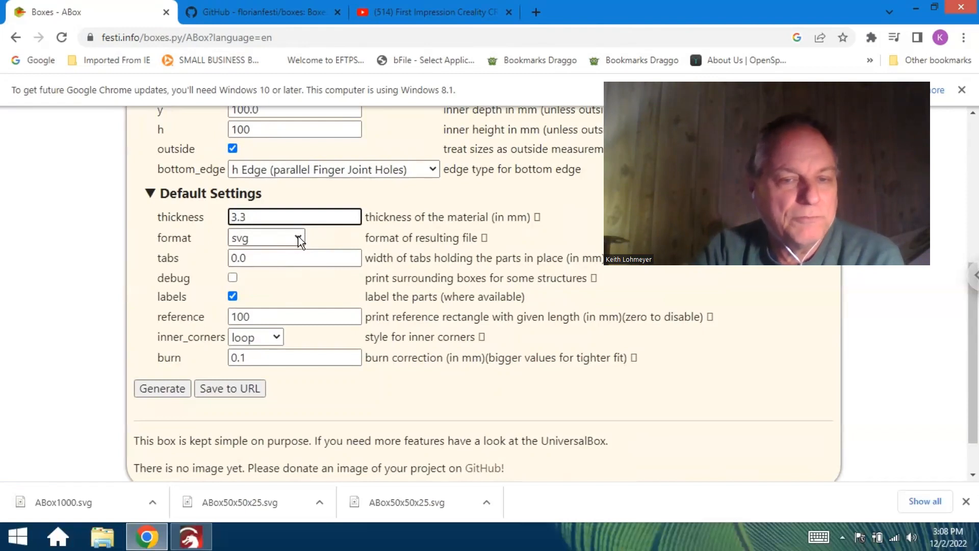
left_click(293, 237)
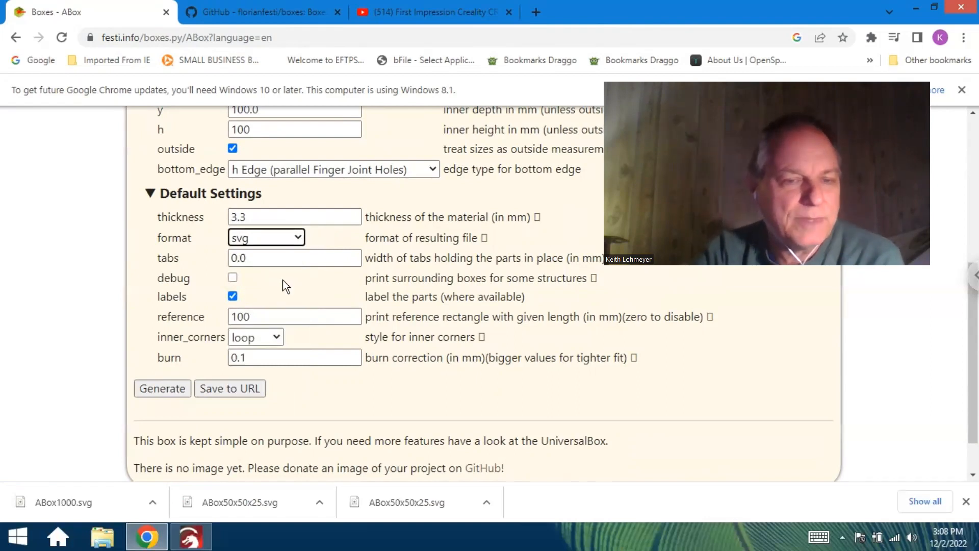
Set the reference rectangle length to 0 to disable it
triple_click(294, 316)
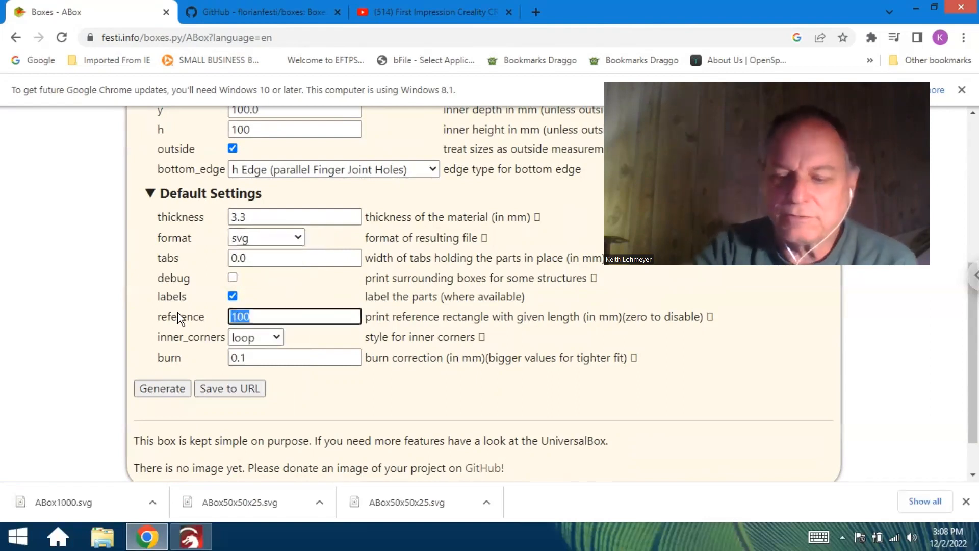
type("0")
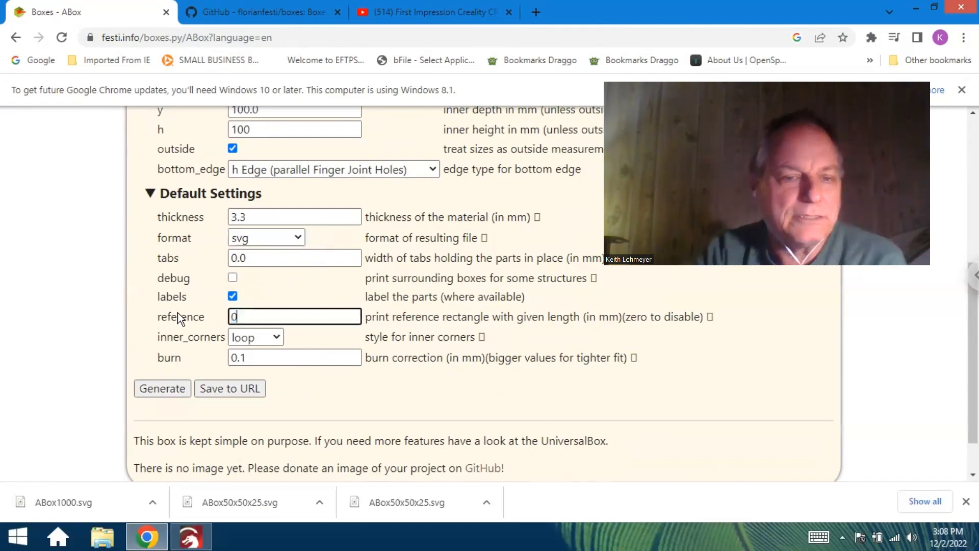
mouse_move(271, 351)
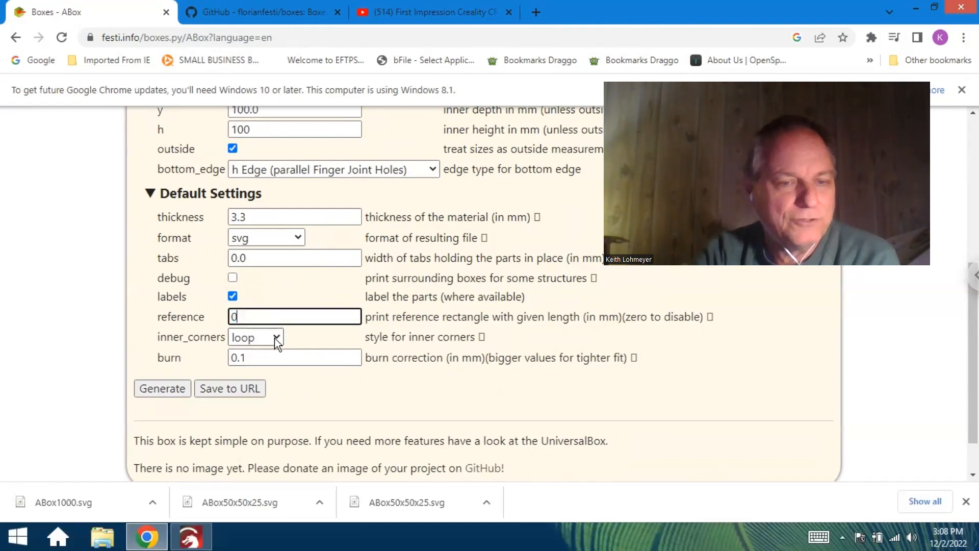
Change the burn correction from 0.1 to 0.06 mm
left_click(294, 357)
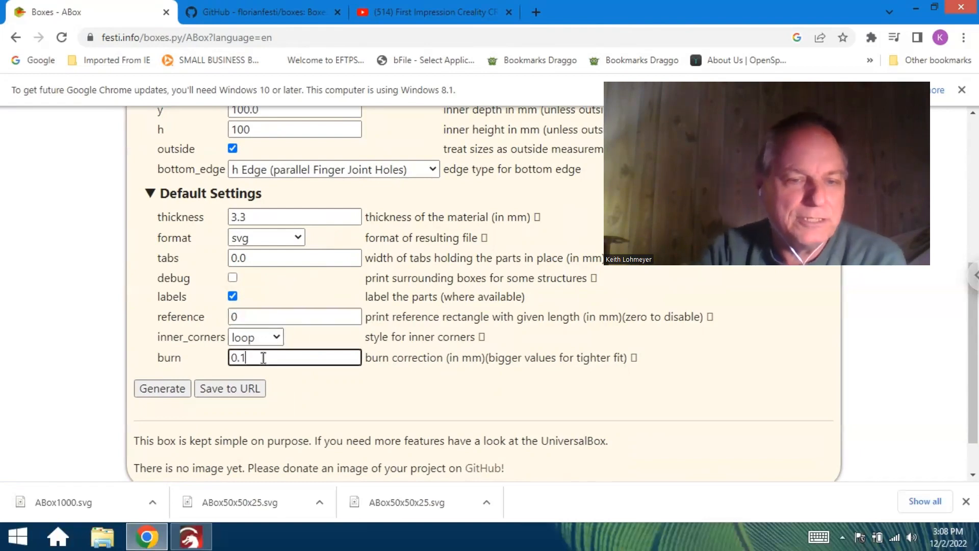
key("Backspace")
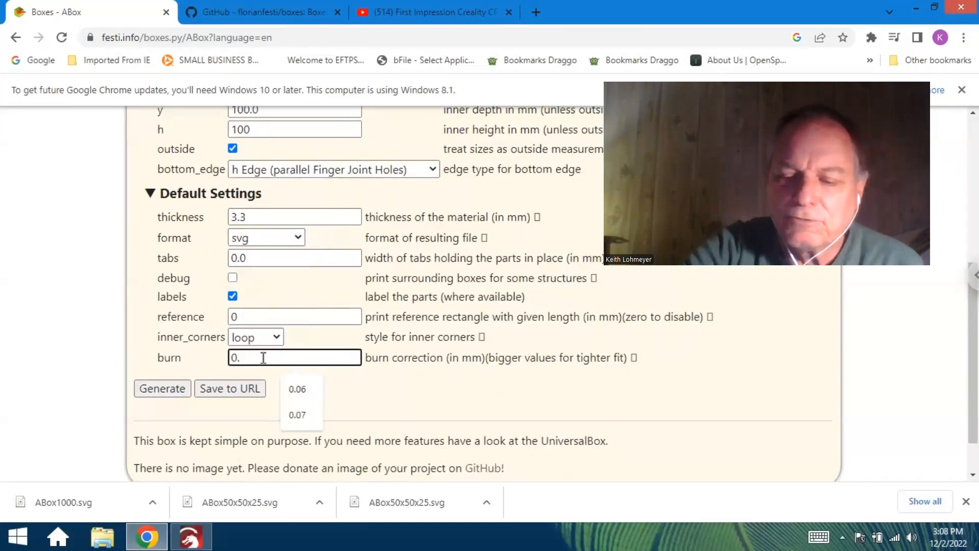
type("0")
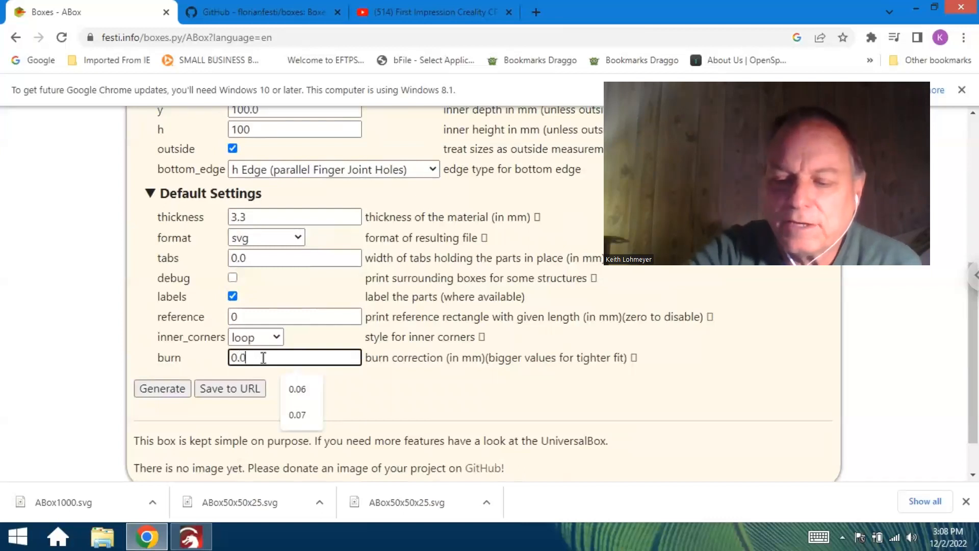
left_click(296, 389)
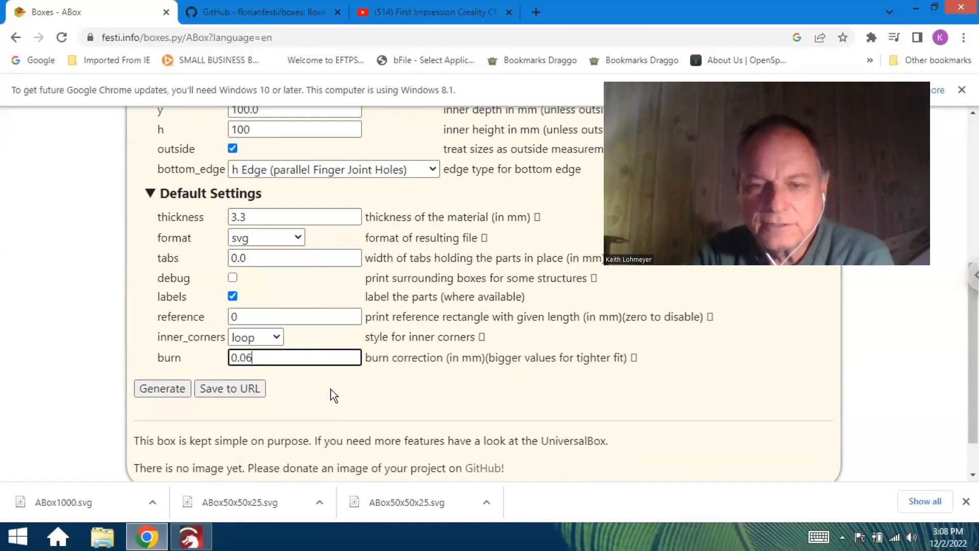
mouse_move(436, 383)
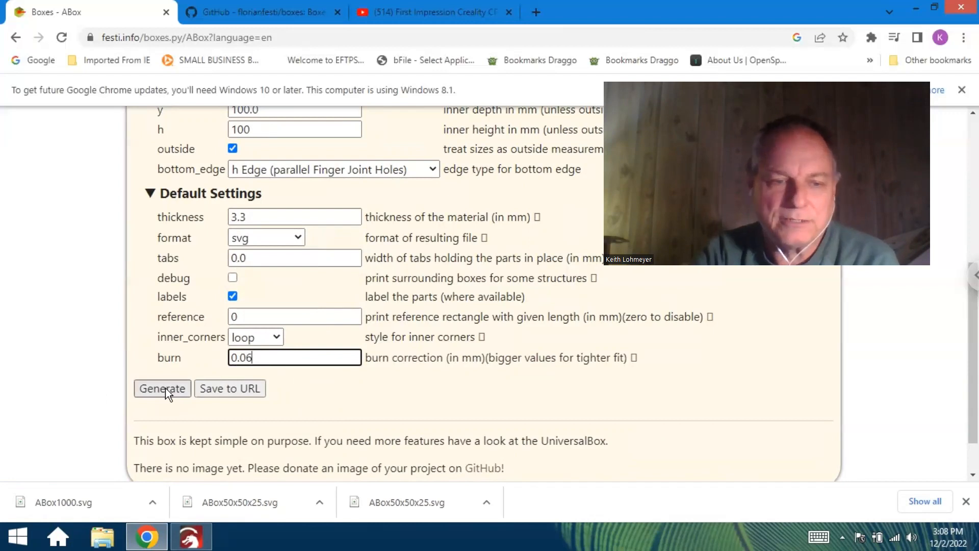
Generate the ABox drawing and review its finger-jointed panels on the new page
left_click(162, 387)
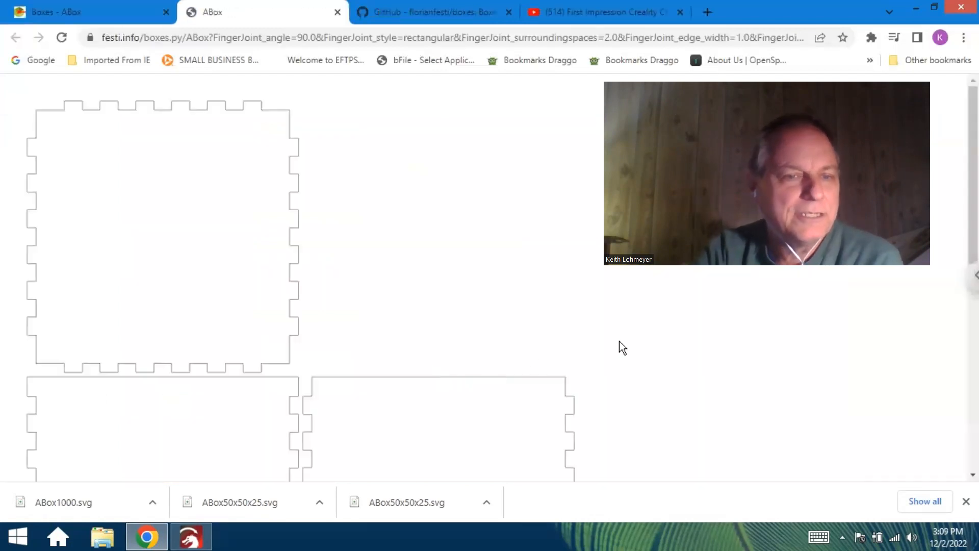
scroll("down", 3)
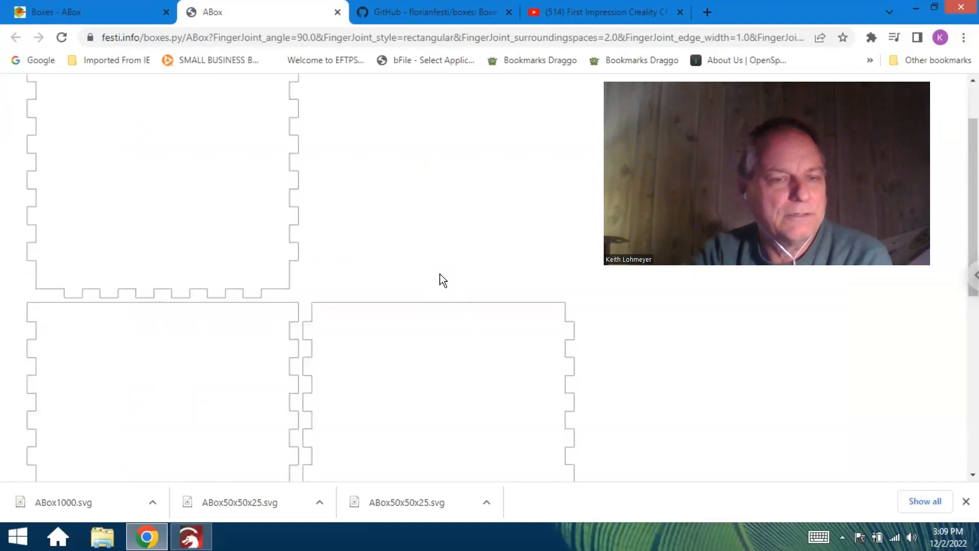
scroll("up", 3)
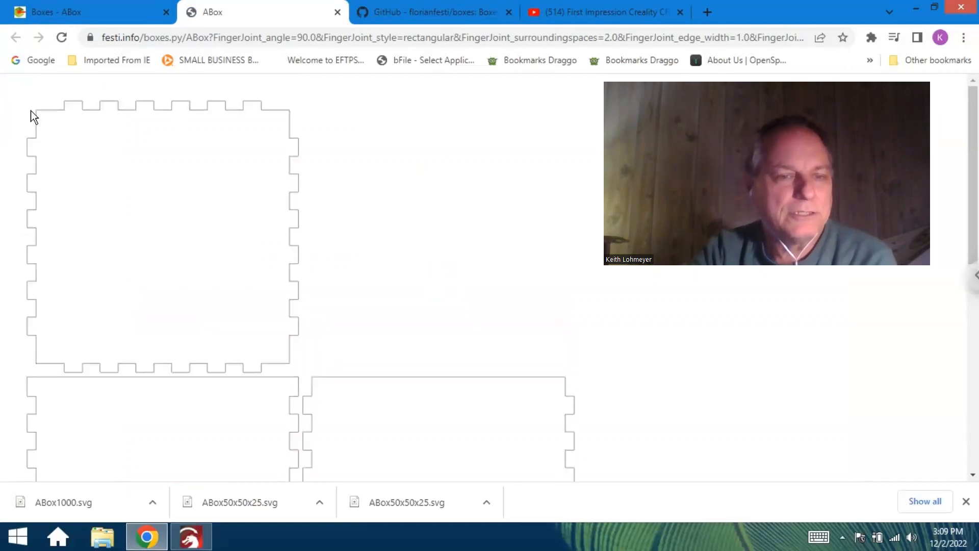
mouse_move(307, 221)
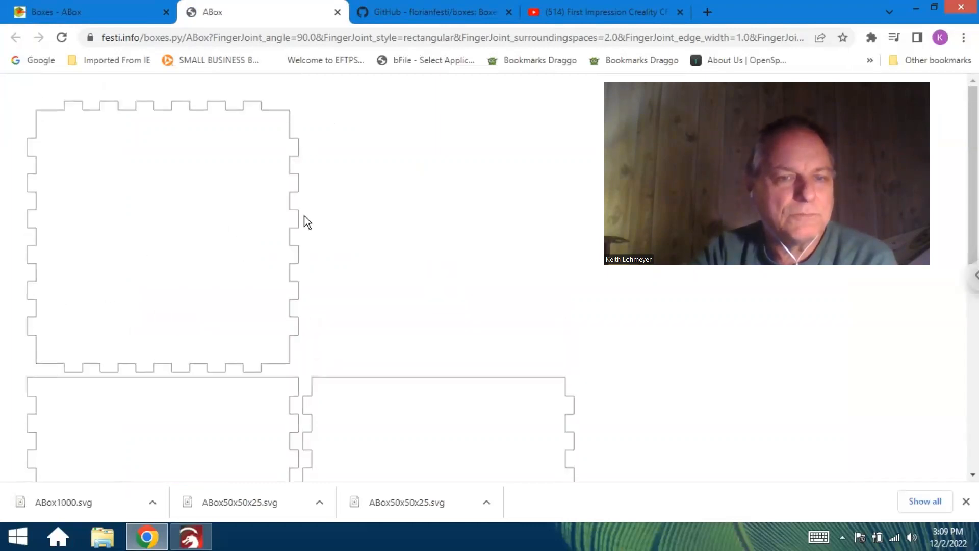
mouse_move(367, 257)
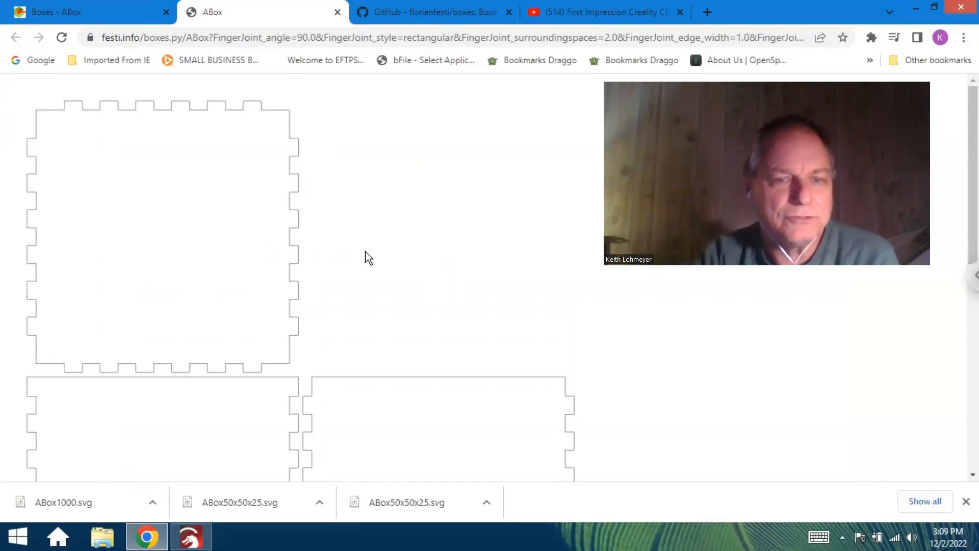
mouse_move(435, 294)
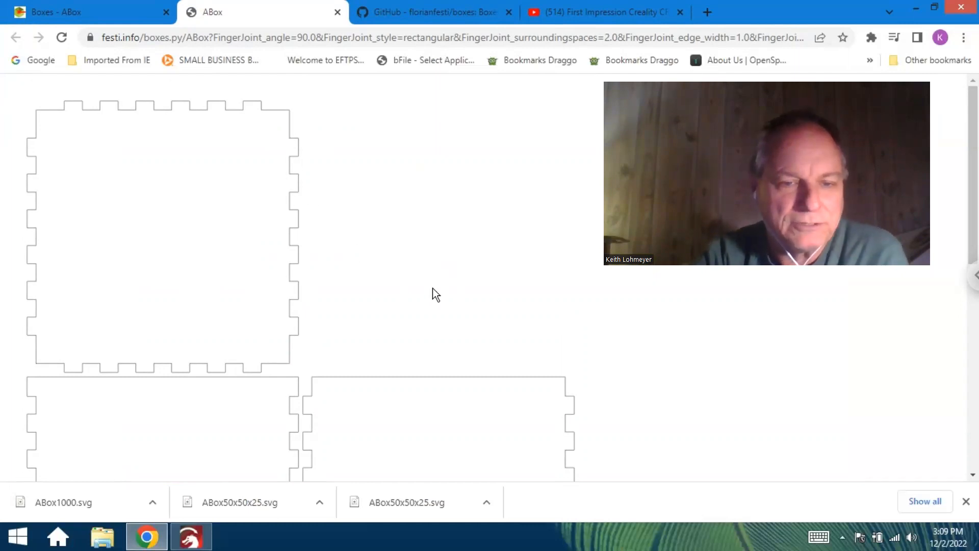
scroll("down", 3)
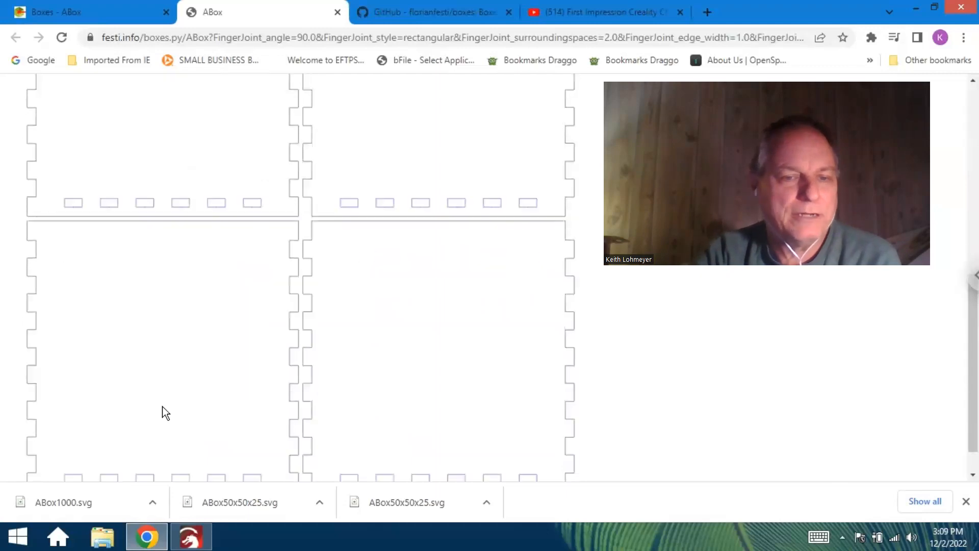
scroll("up", 3)
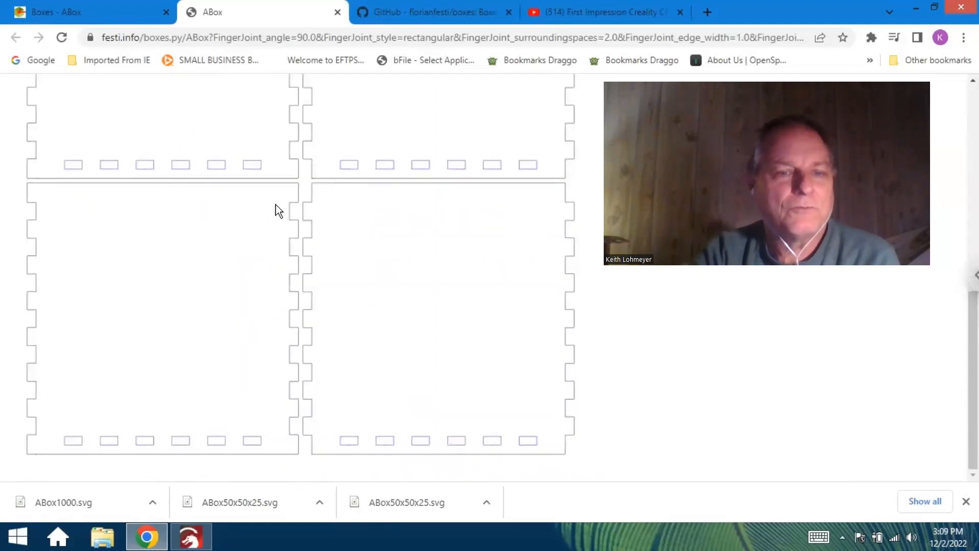
mouse_move(306, 206)
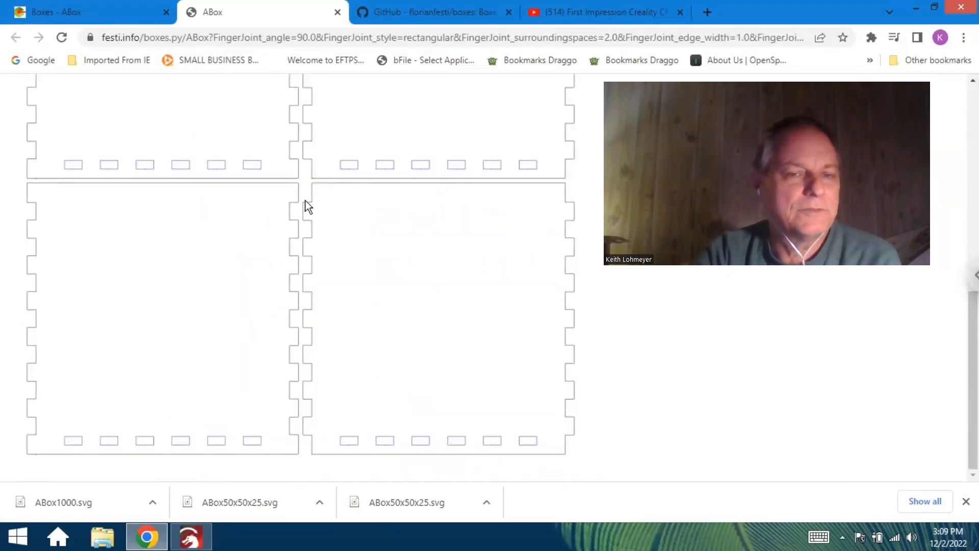
mouse_move(300, 224)
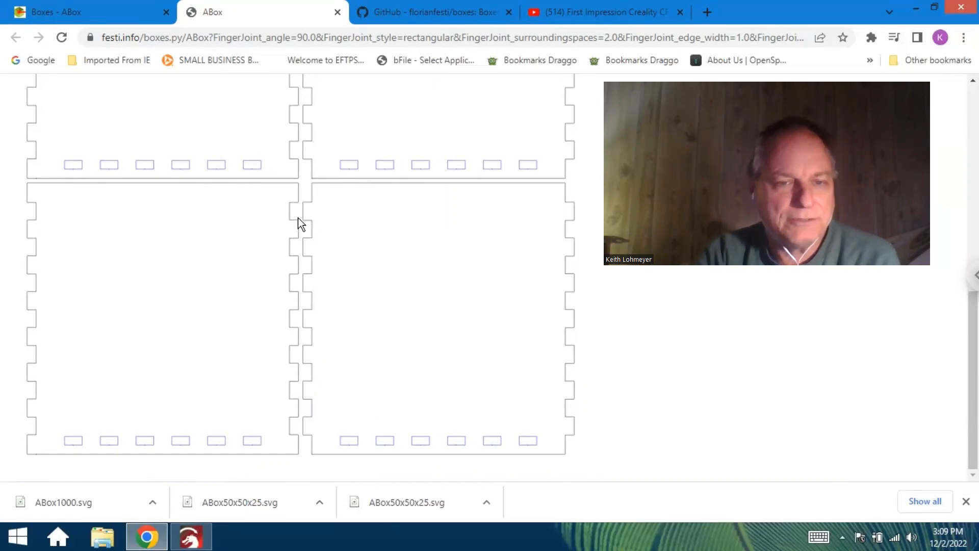
mouse_move(430, 288)
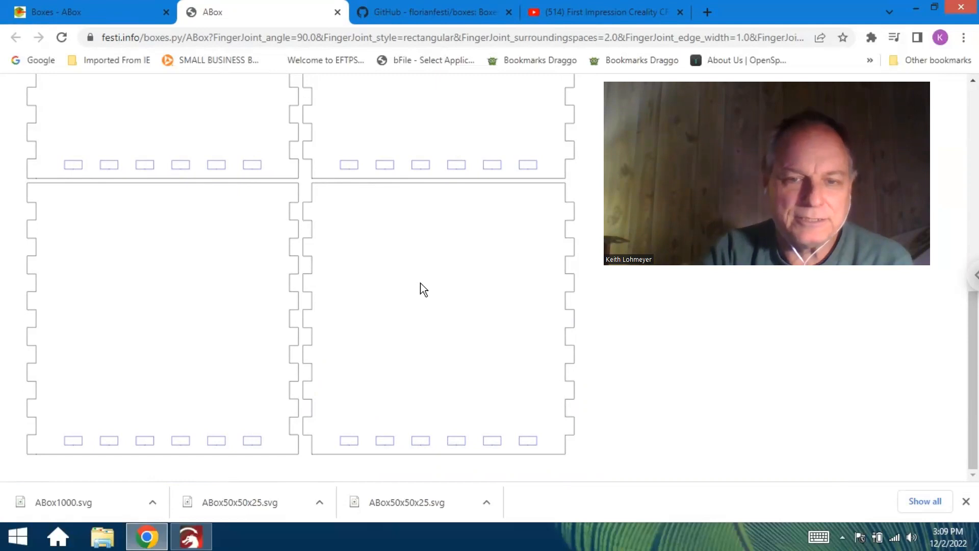
mouse_move(166, 308)
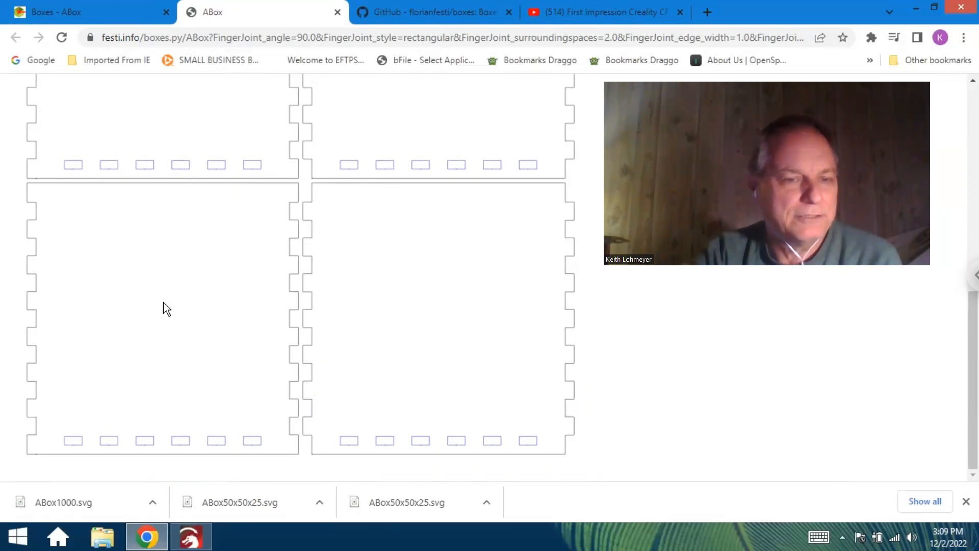
Save the drawing as Scalable Vector Graphics named ABox2 in the Clipart folder
right_click(166, 308)
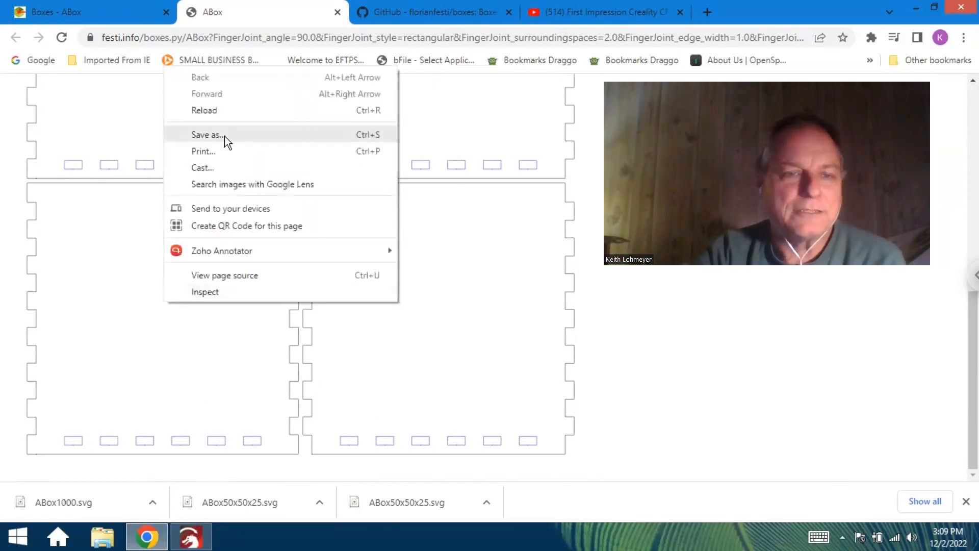
left_click(206, 135)
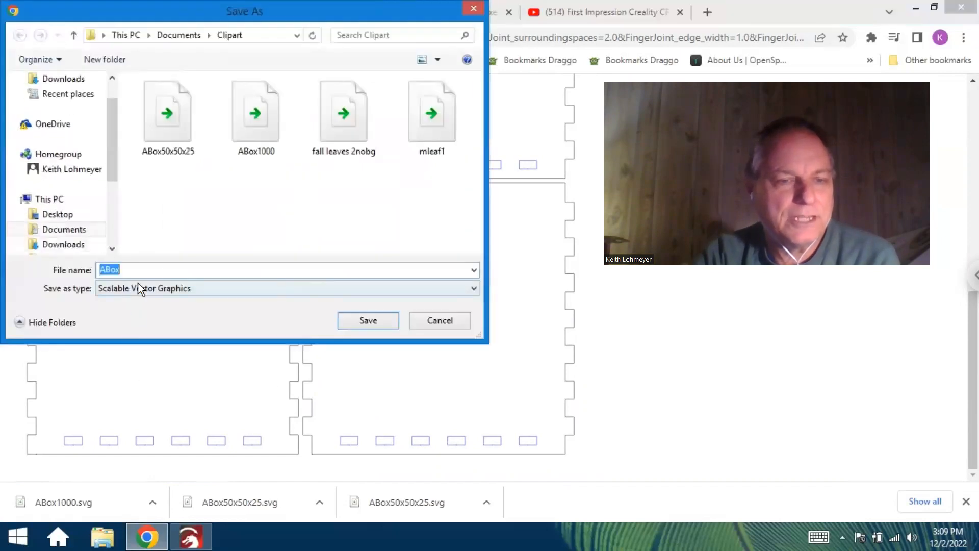
left_click(144, 270)
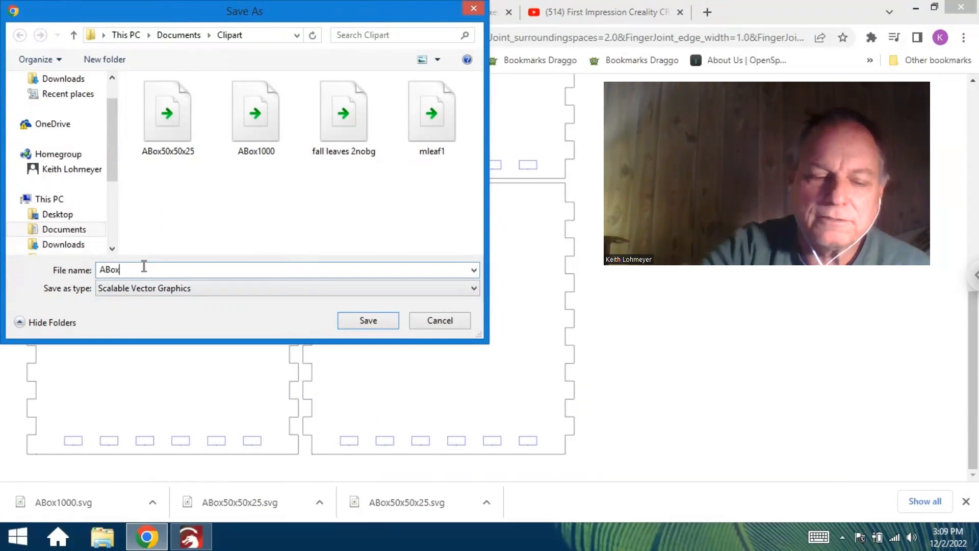
type("2")
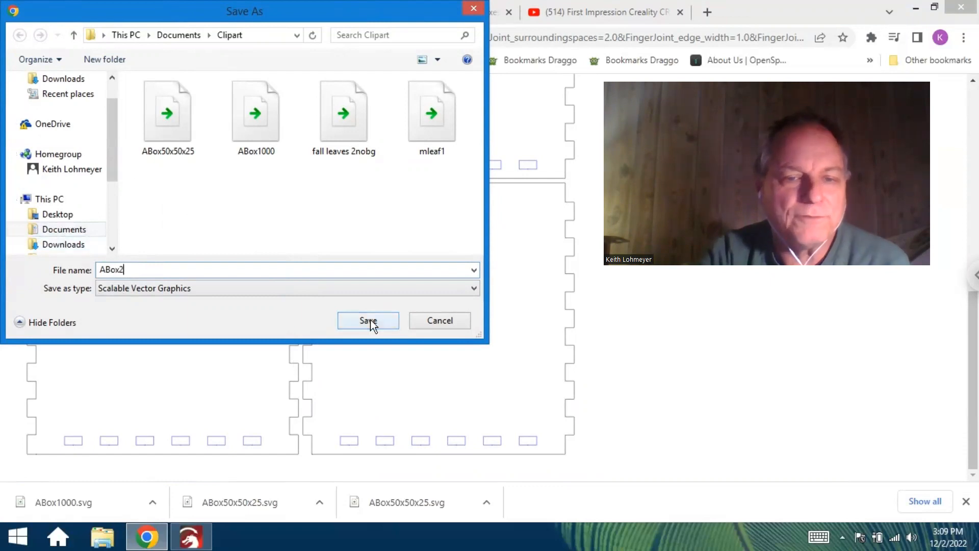
left_click(368, 320)
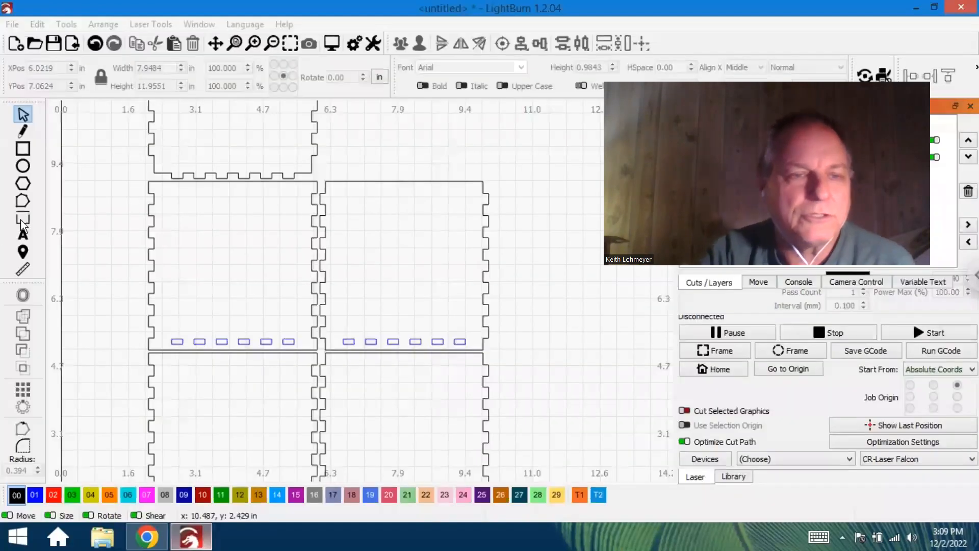
mouse_move(15, 43)
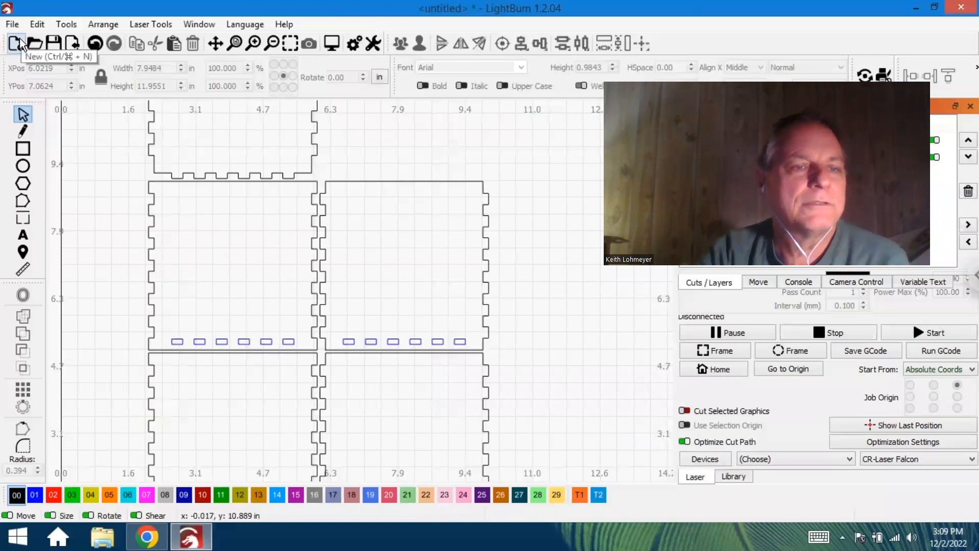
Start a new empty LightBurn project, clearing the old box panels
left_click(15, 43)
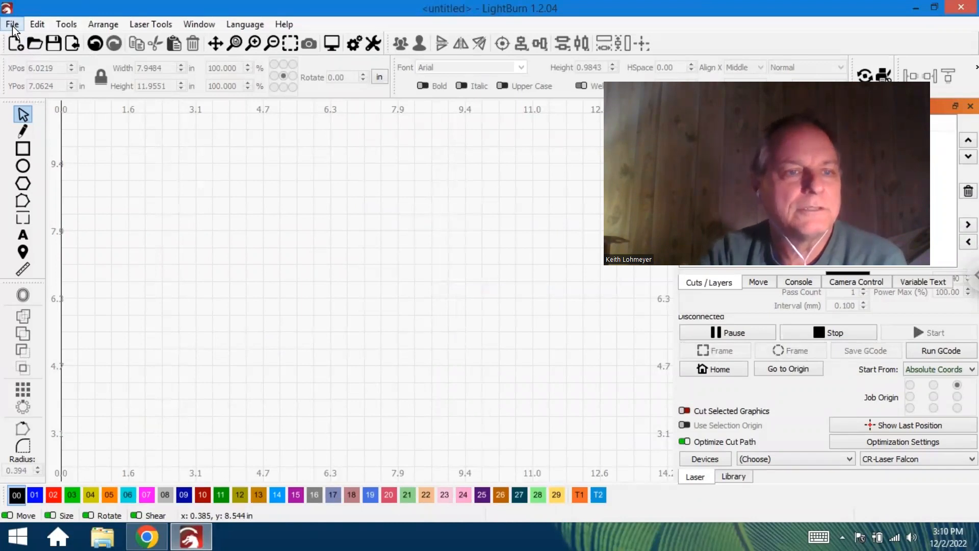
Import ABox2 from the Clipart folder, placing its five finger-jointed panels on the canvas
left_click(12, 24)
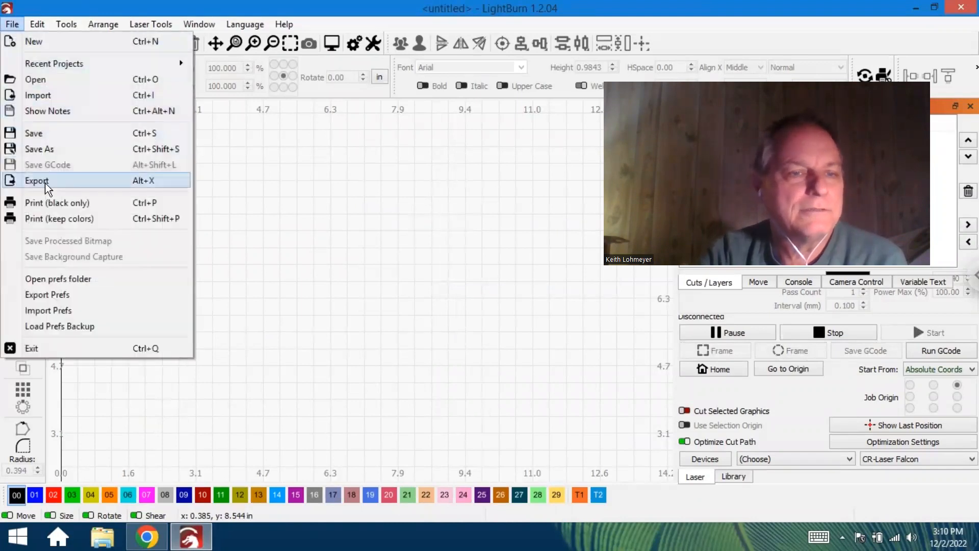
left_click(37, 181)
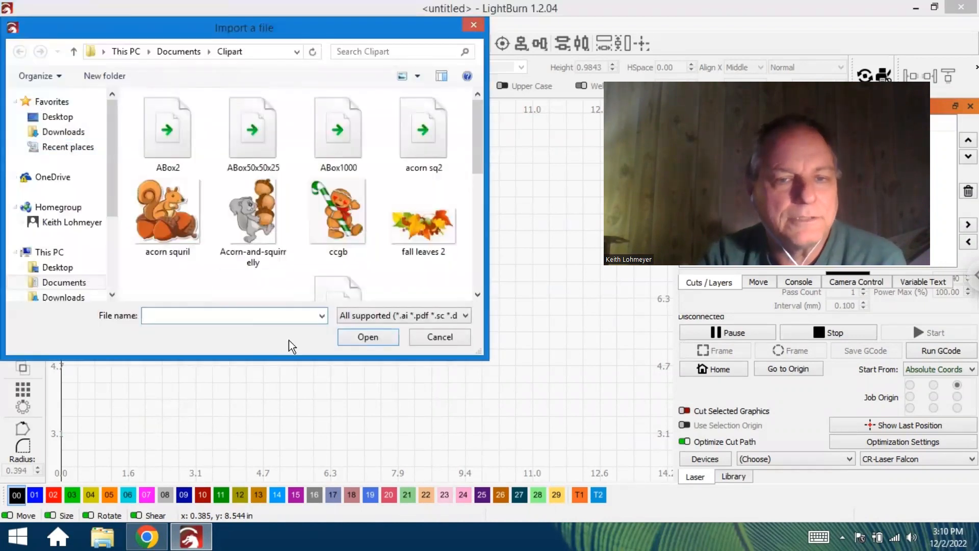
left_click(167, 130)
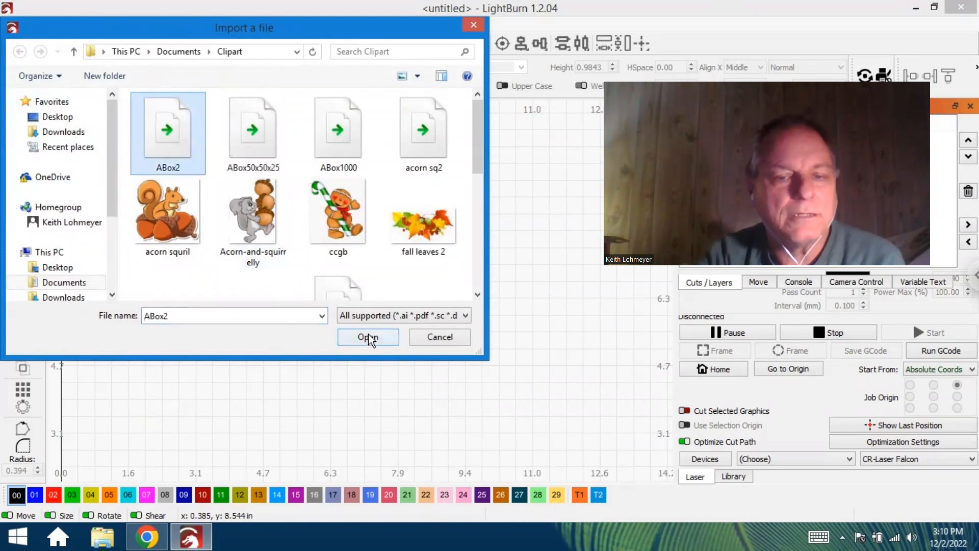
left_click(368, 337)
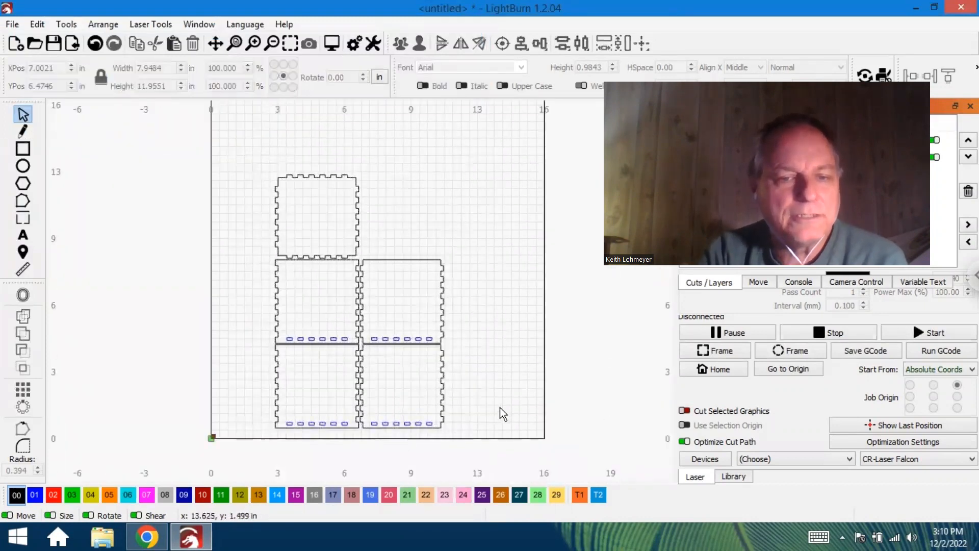
mouse_move(541, 394)
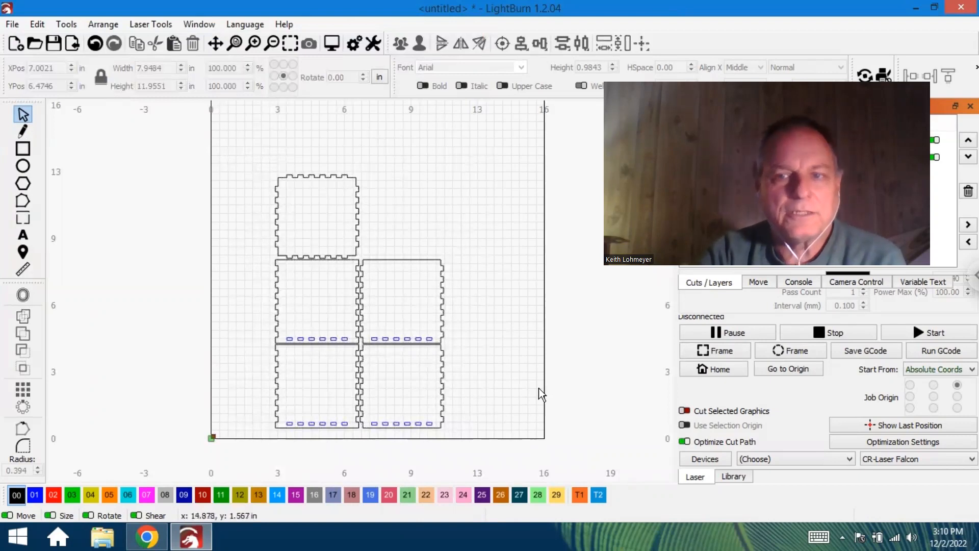
mouse_move(597, 320)
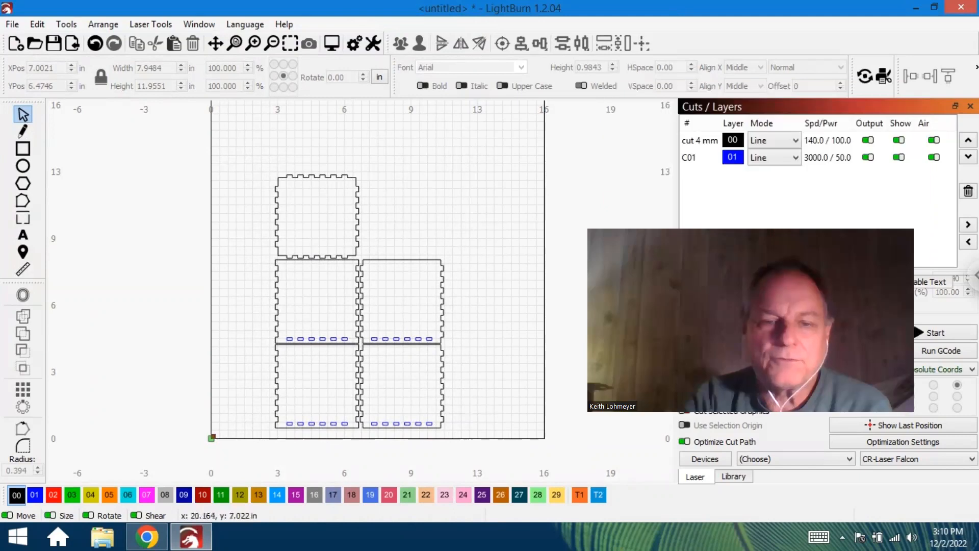
mouse_move(375, 335)
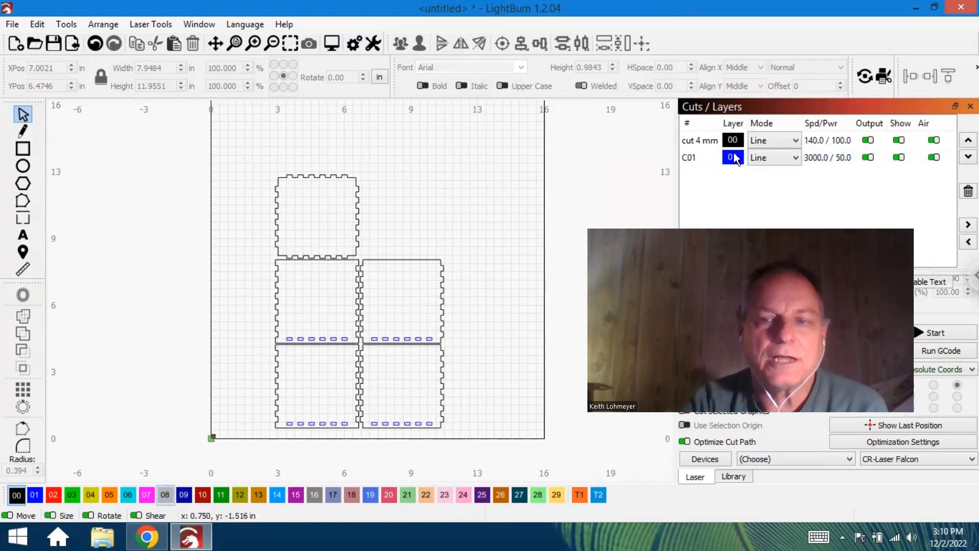
left_click(734, 157)
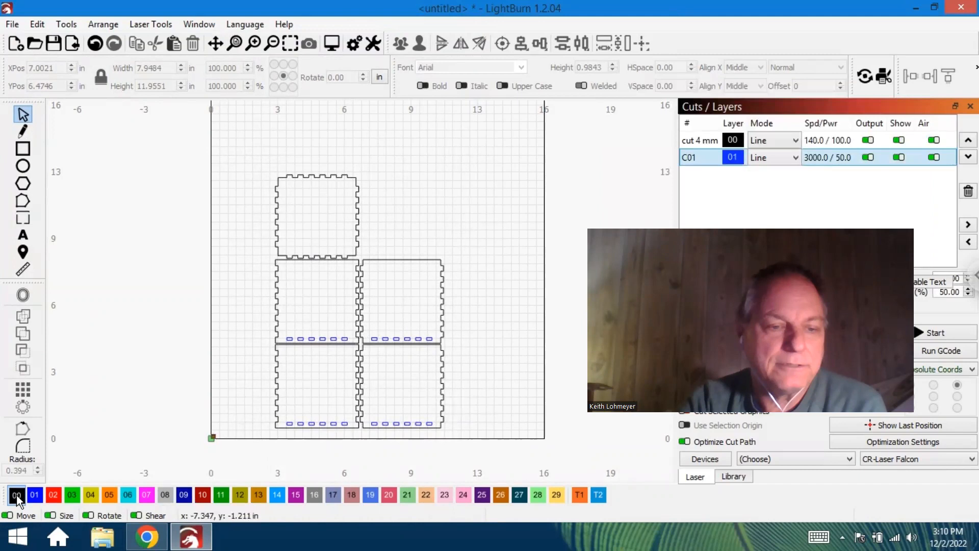
mouse_move(718, 193)
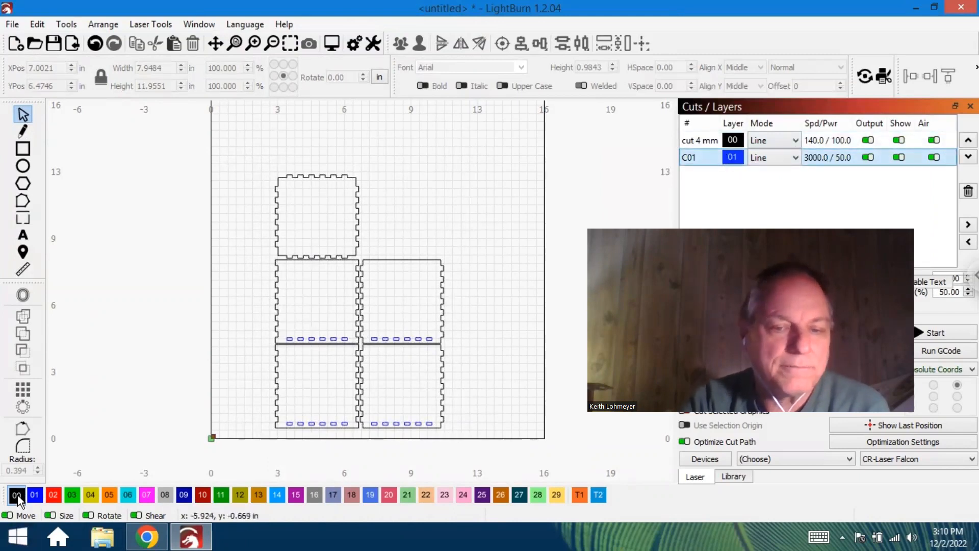
mouse_move(660, 205)
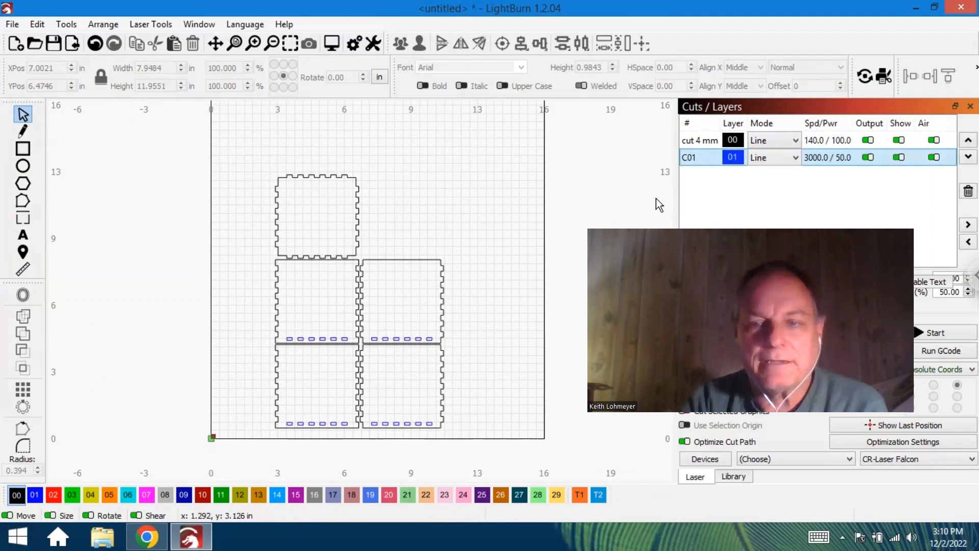
mouse_move(405, 411)
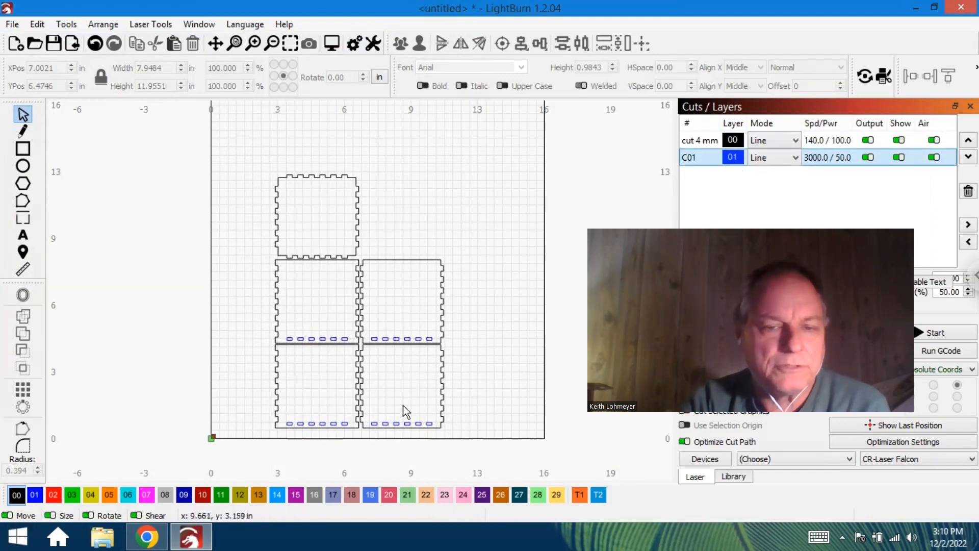
mouse_move(572, 303)
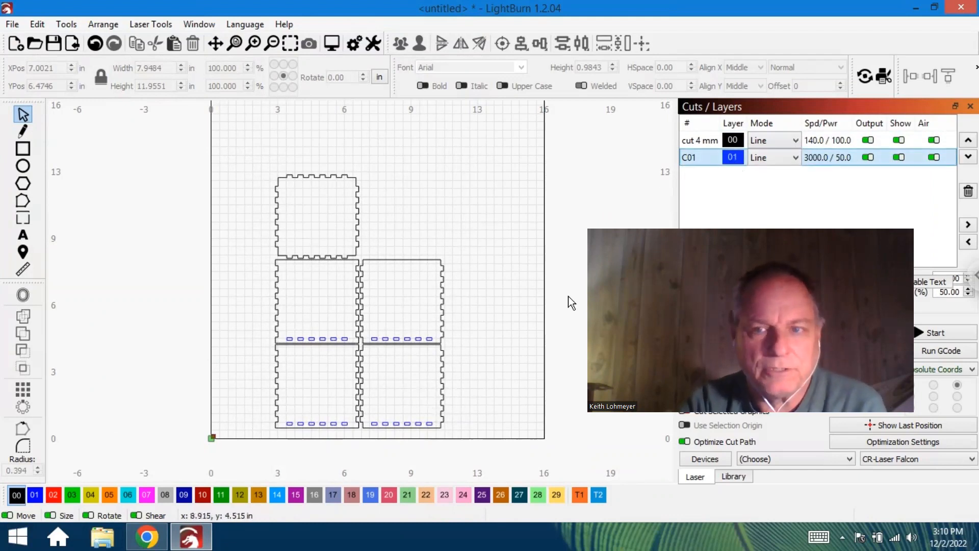
mouse_move(833, 163)
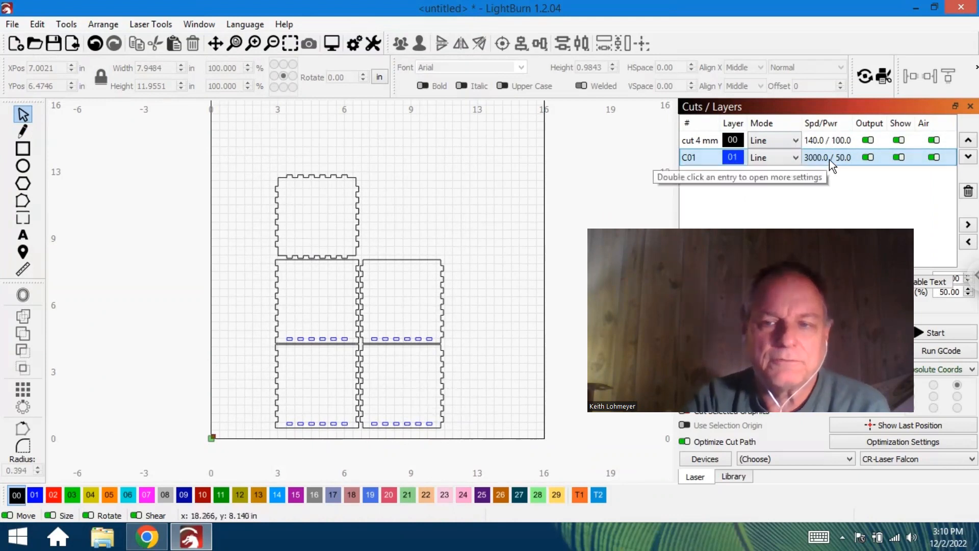
mouse_move(751, 201)
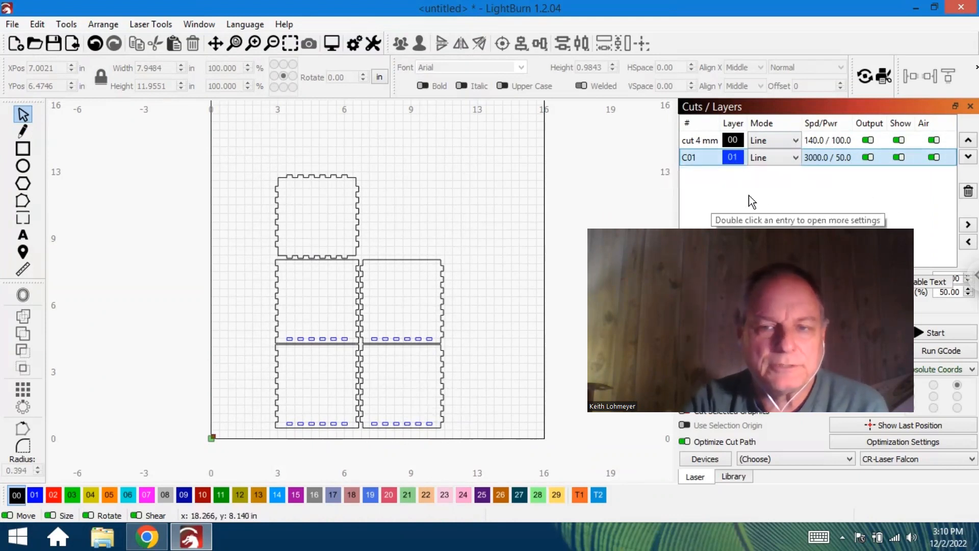
mouse_move(481, 345)
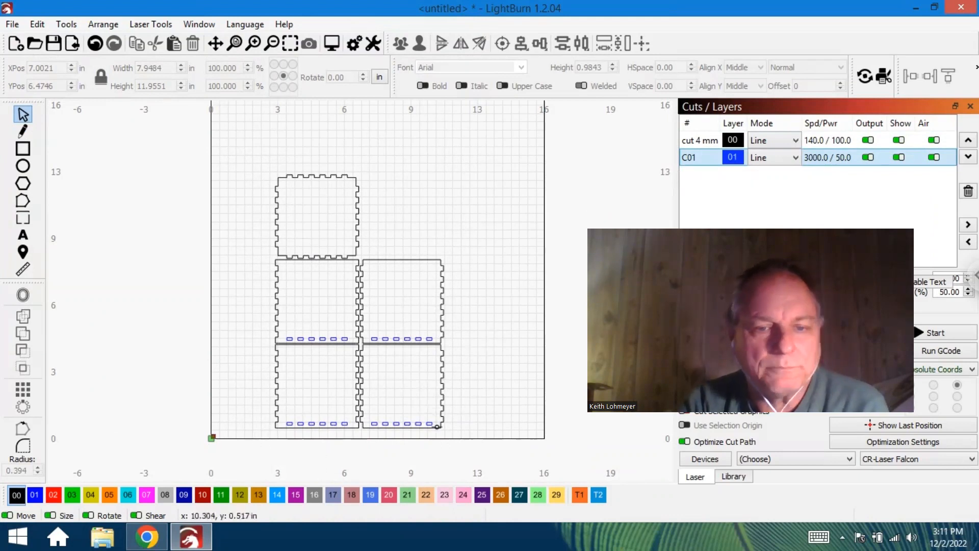
mouse_move(513, 398)
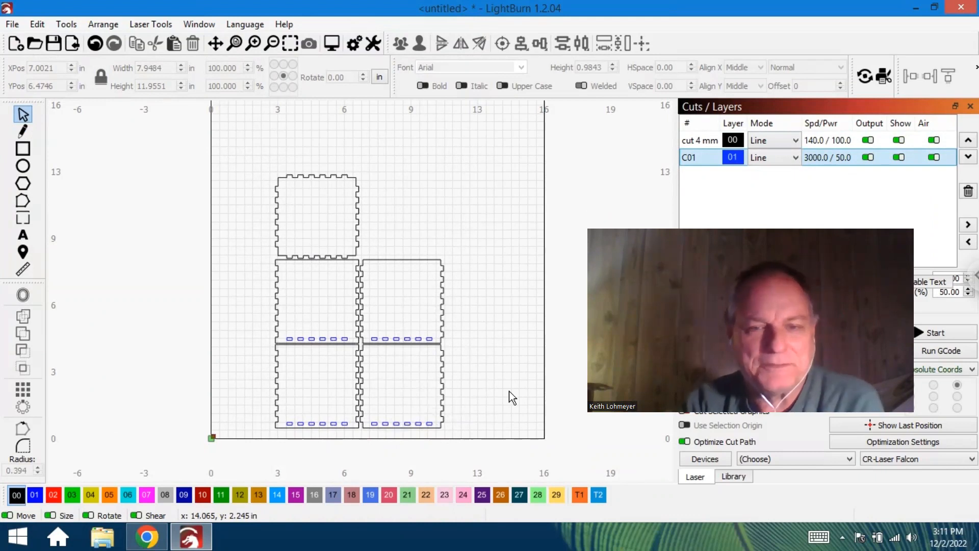
mouse_move(518, 312)
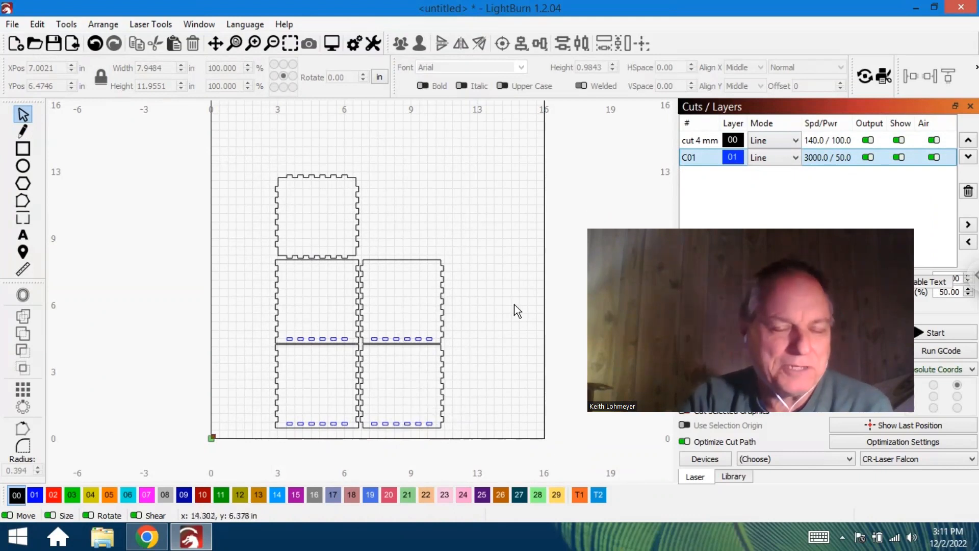
mouse_move(378, 114)
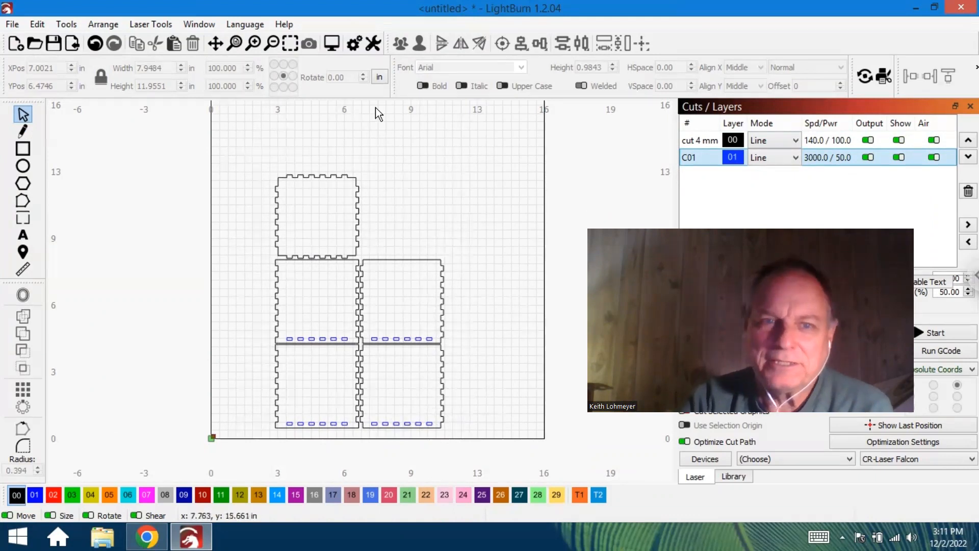